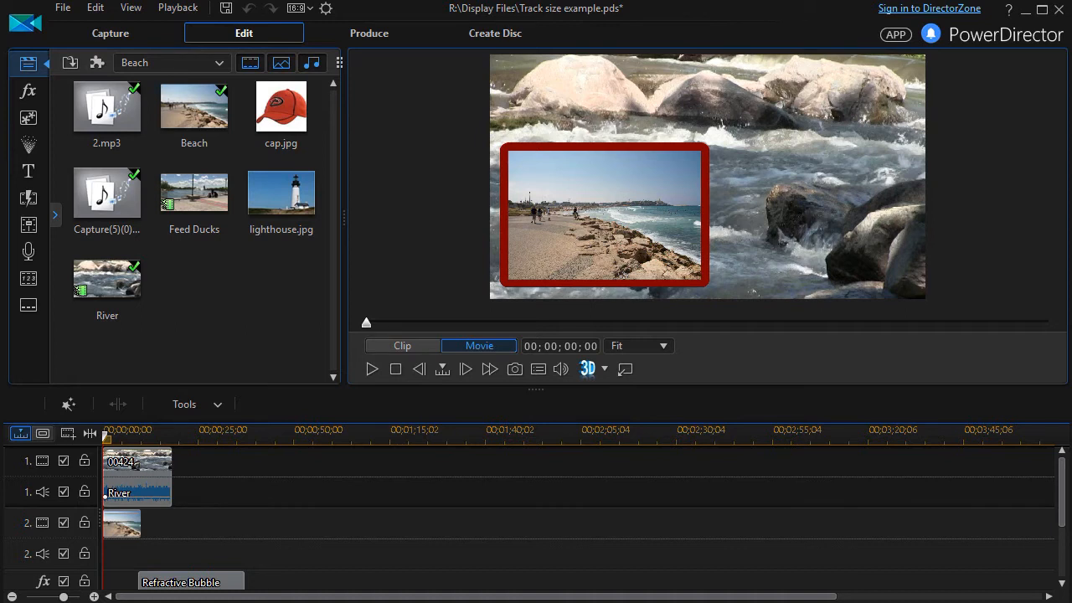
- Enable only the first video track and play then pause the preview of the River clip alone
right_click(70, 428)
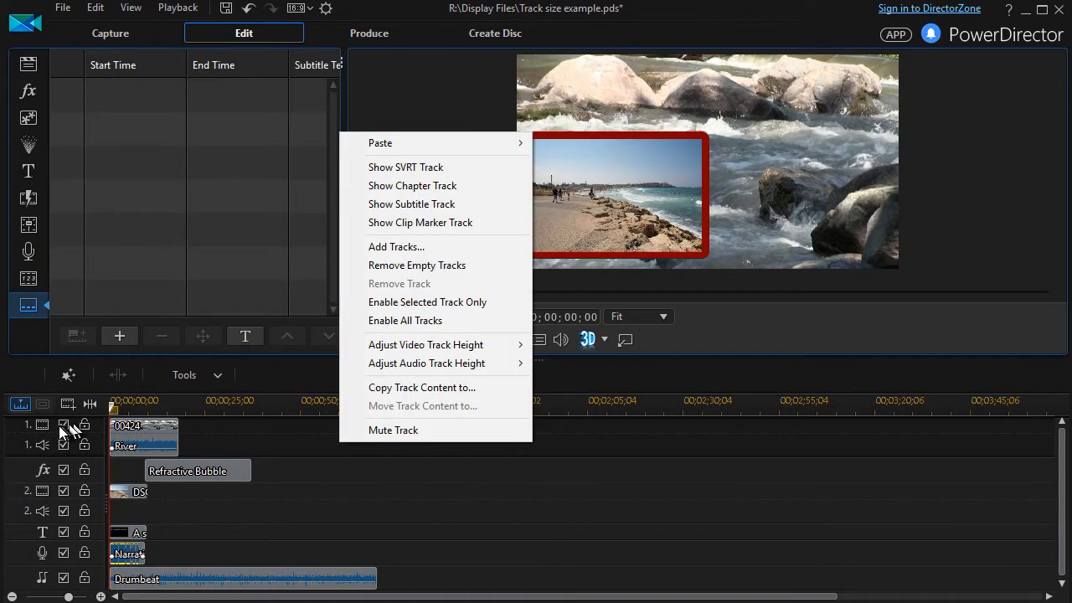
mouse_move(67, 483)
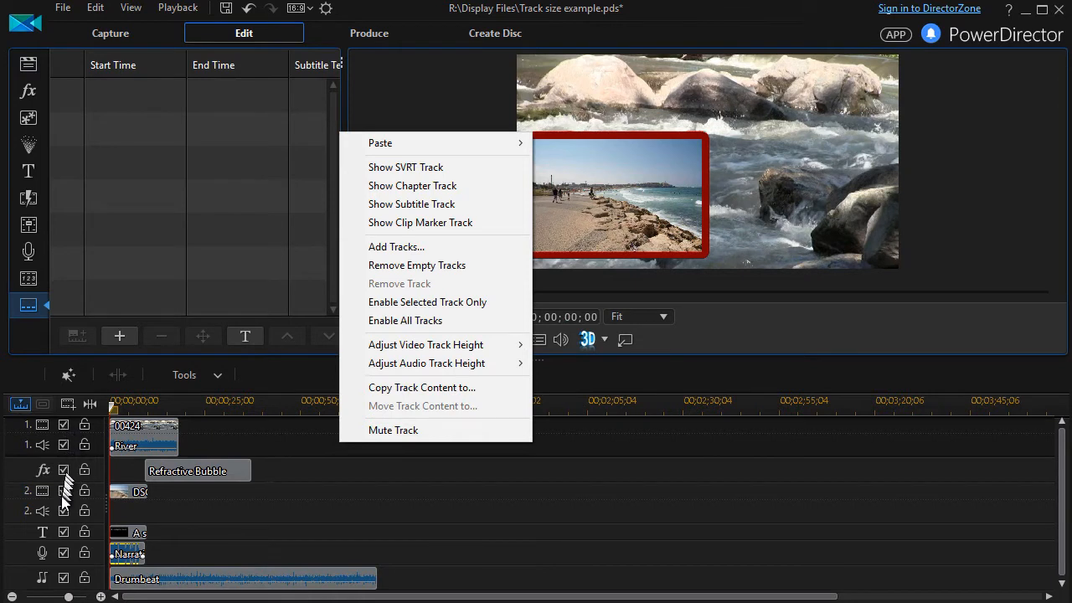
mouse_move(427, 302)
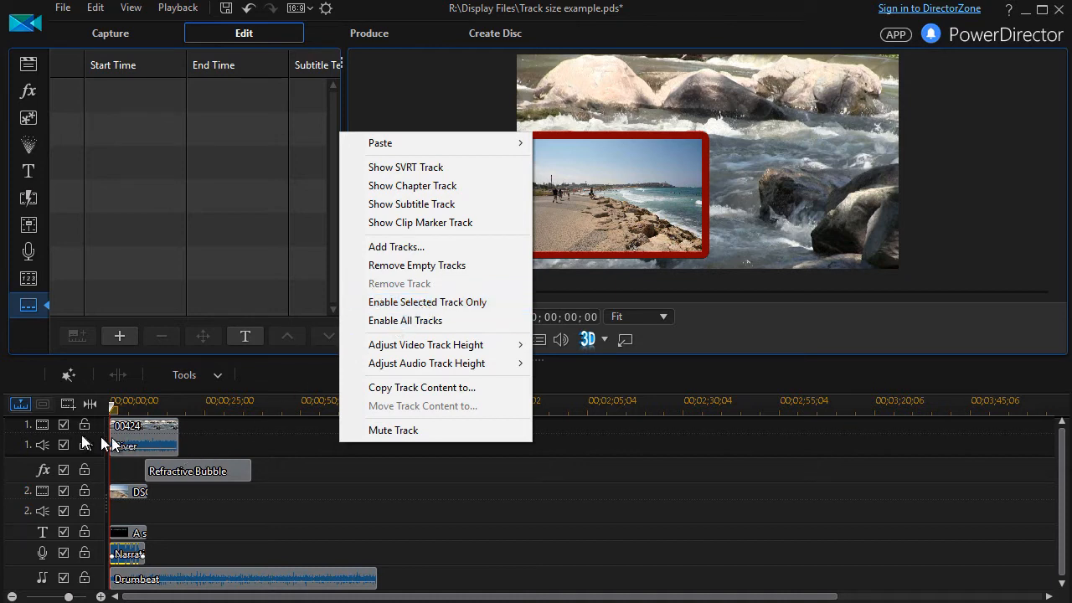
click(231, 455)
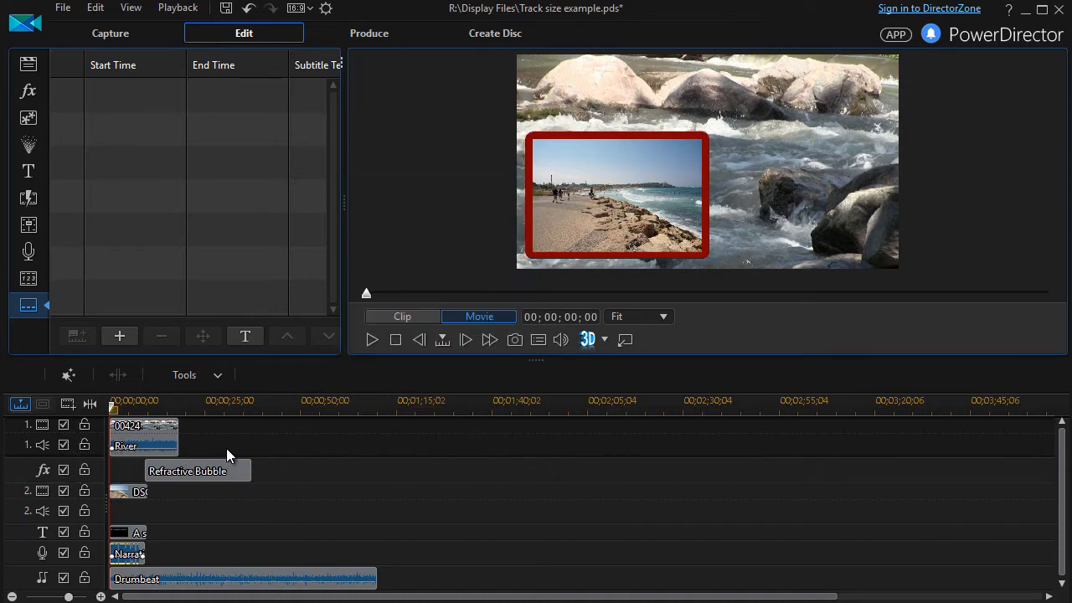
click(144, 434)
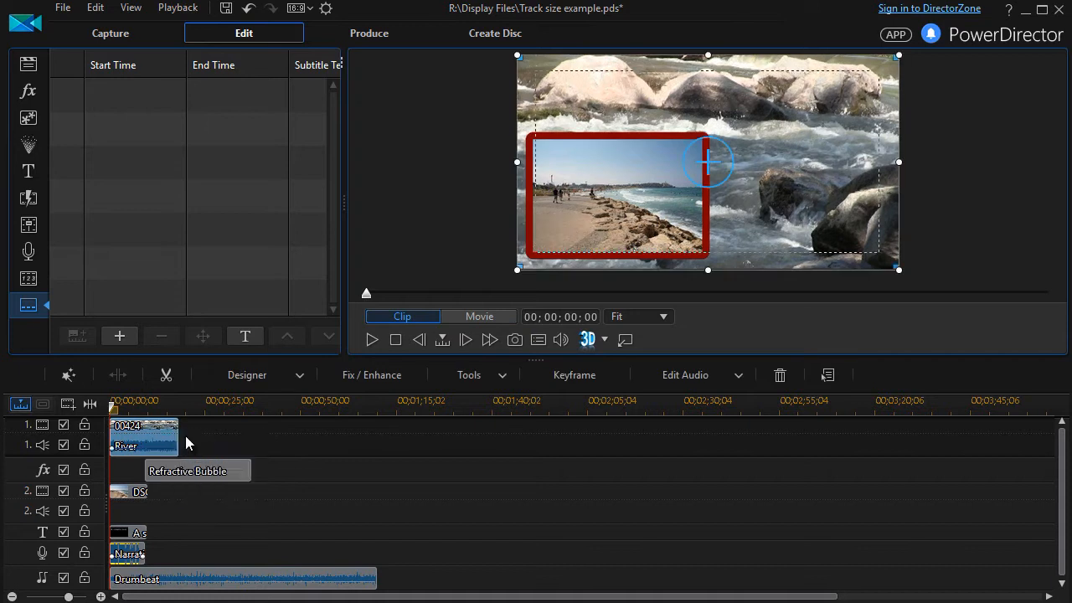
click(479, 315)
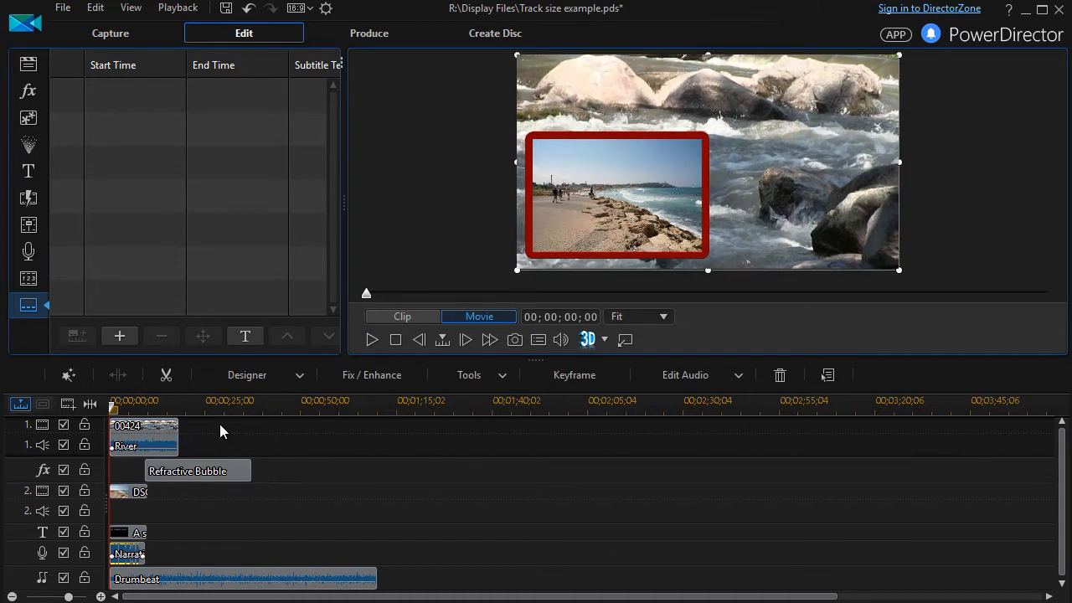
right_click(221, 432)
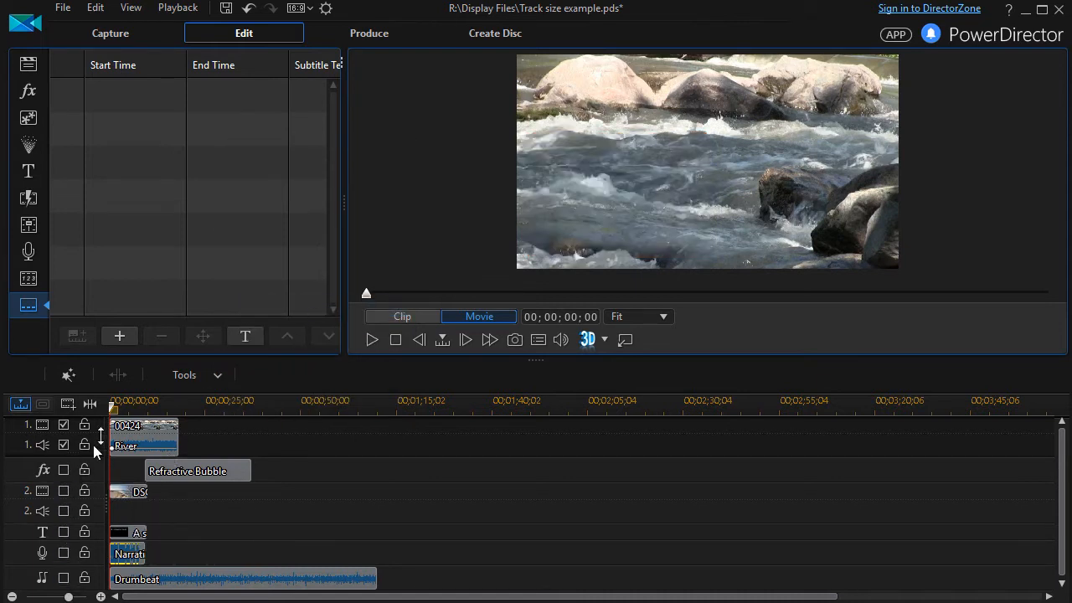
mouse_move(150, 432)
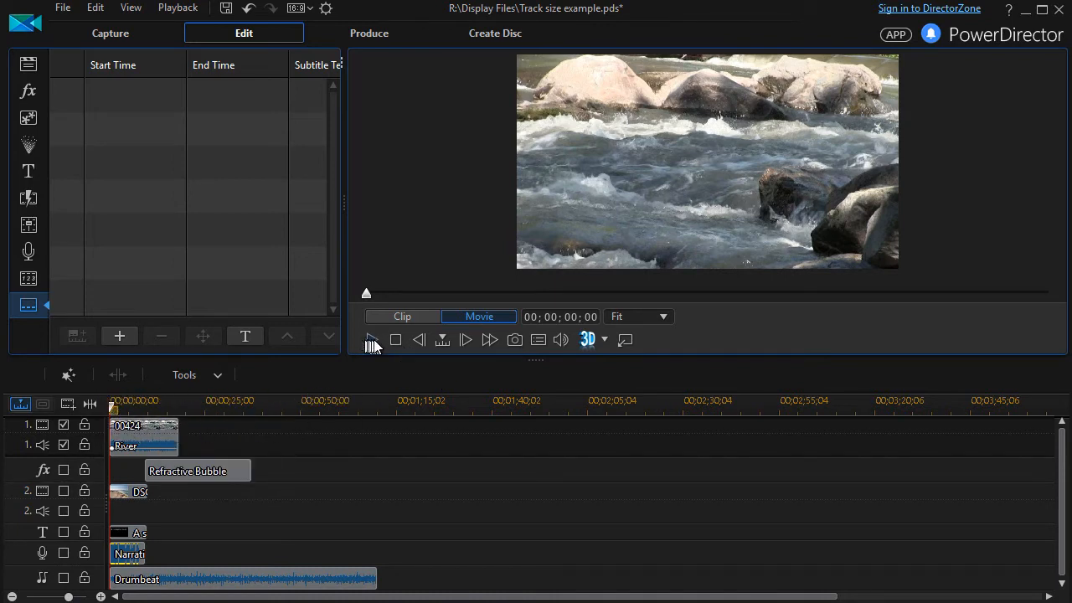
click(372, 338)
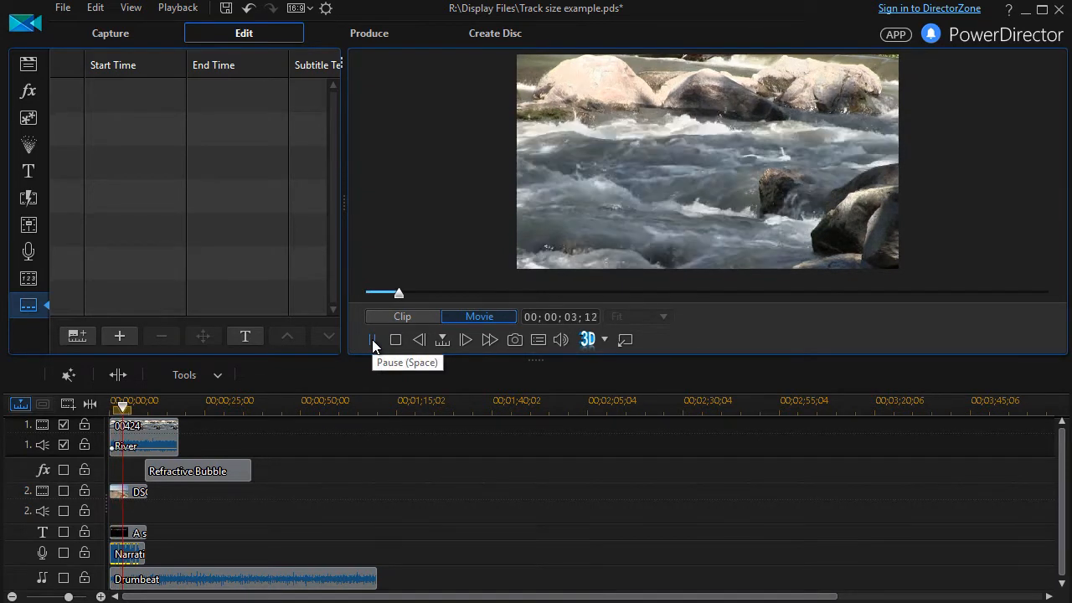
click(371, 338)
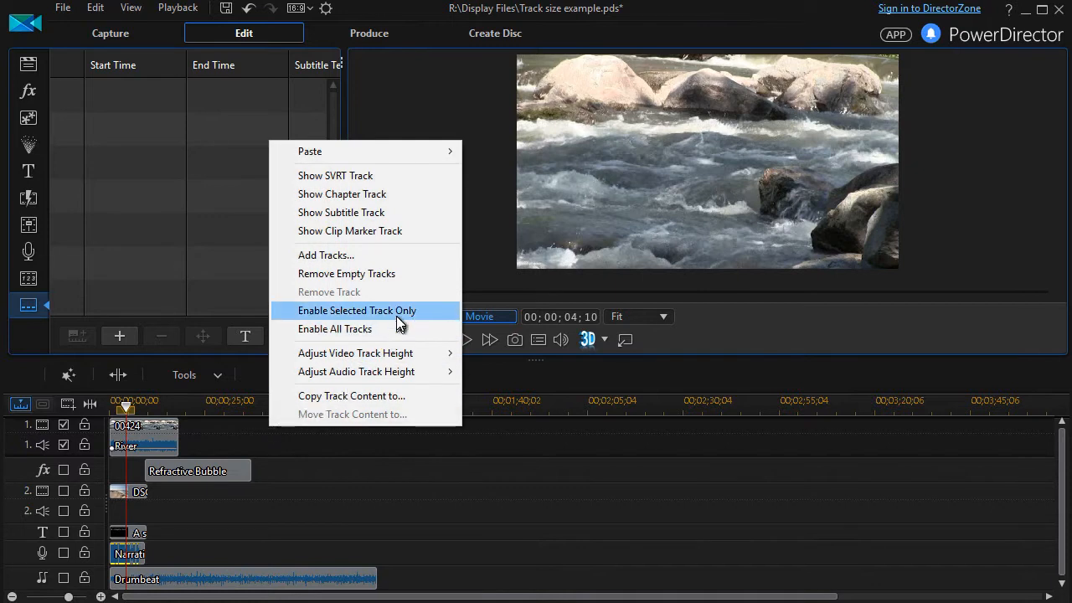
mouse_move(335, 328)
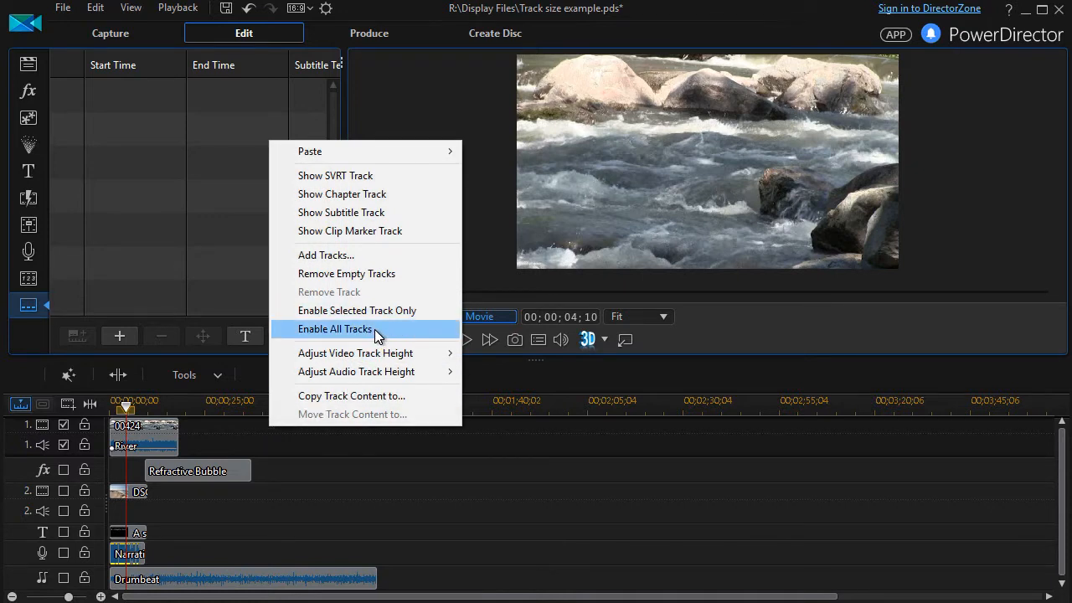
- Enable all tracks again so the 'A simple test' title and beach inset return
click(335, 328)
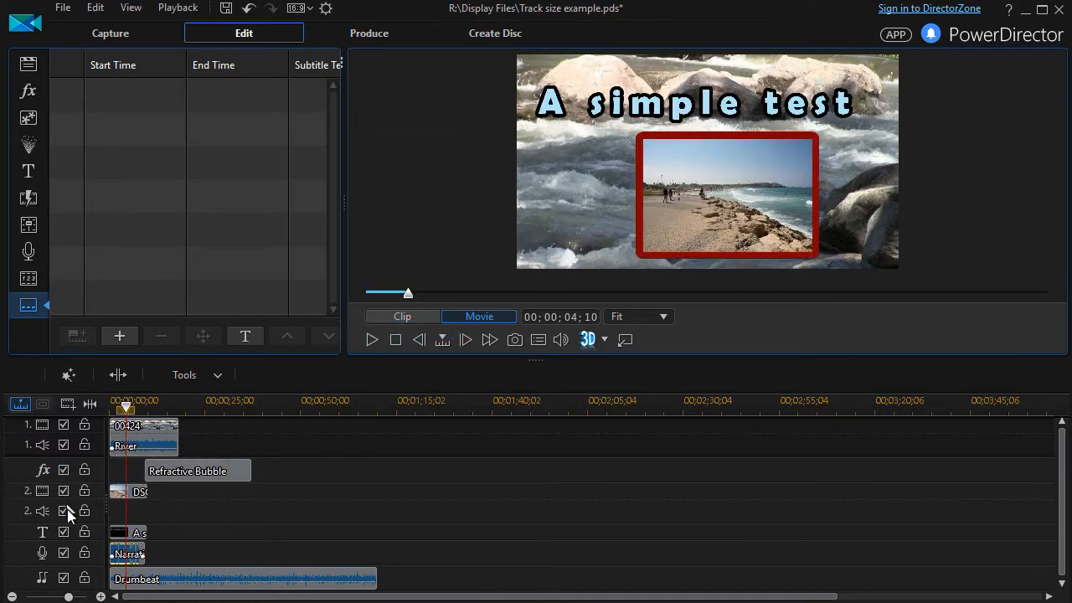
mouse_move(70, 455)
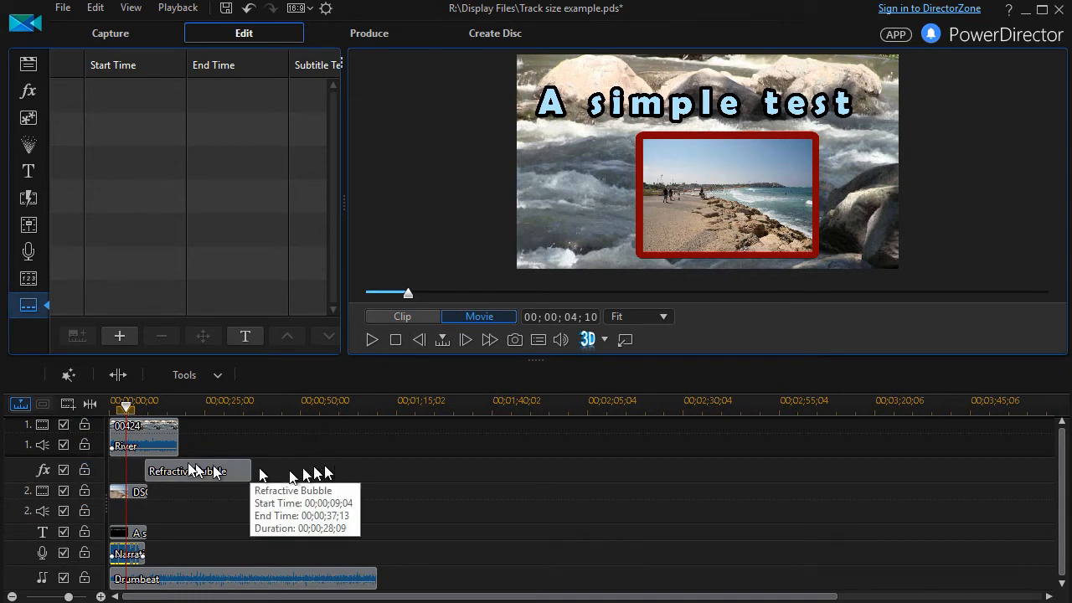
mouse_move(147, 436)
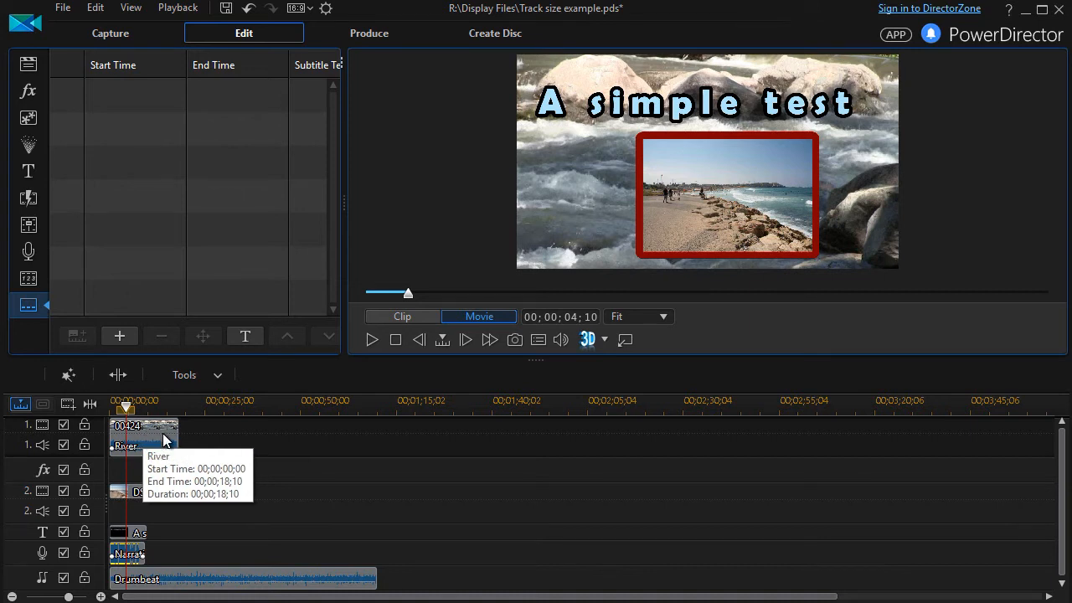
mouse_move(207, 442)
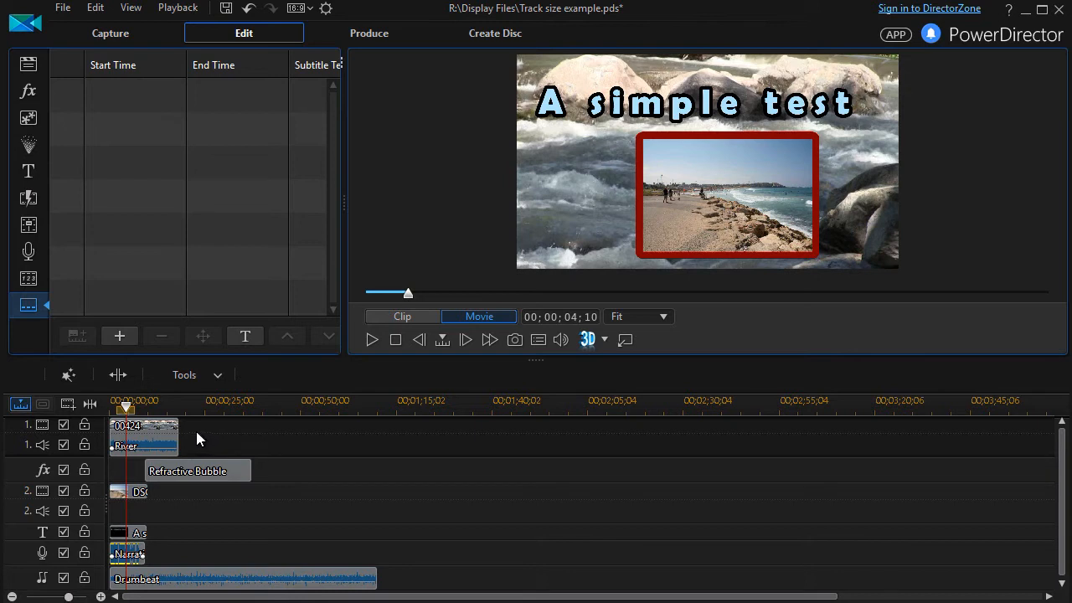
mouse_move(169, 424)
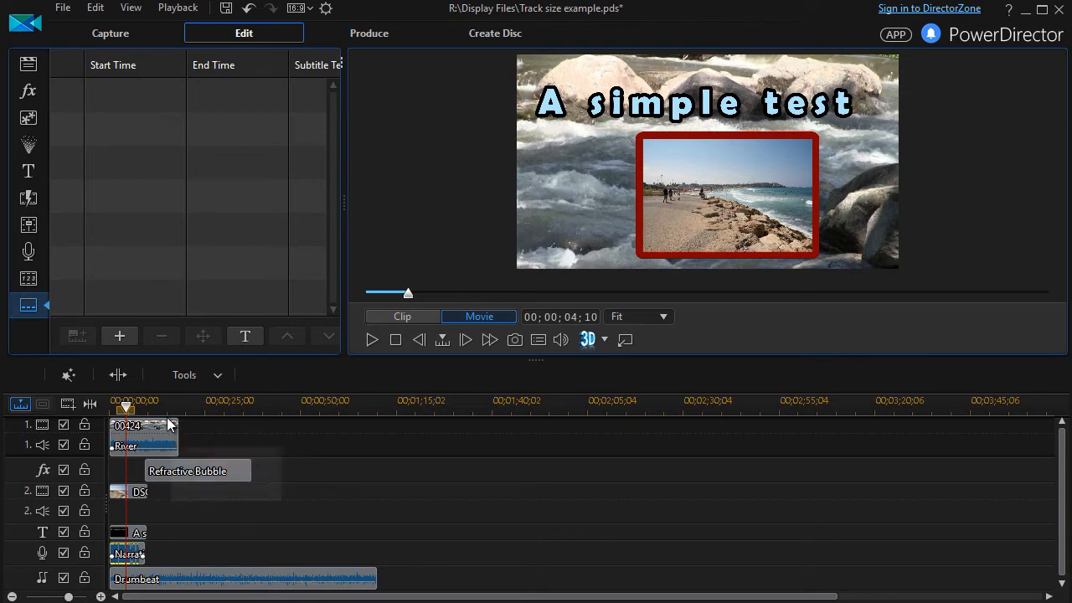
mouse_move(178, 436)
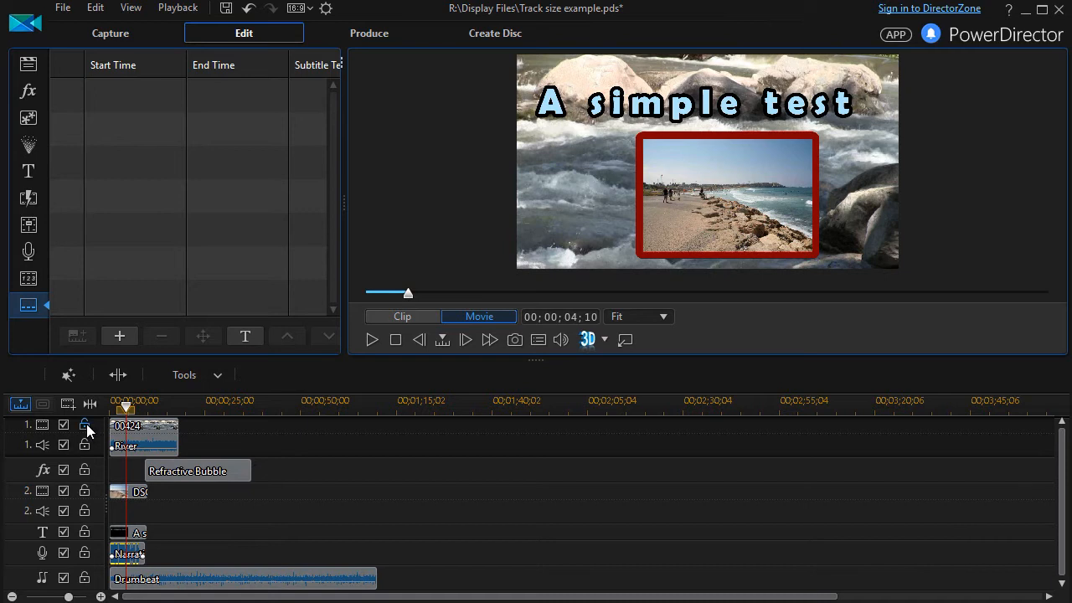
mouse_move(83, 425)
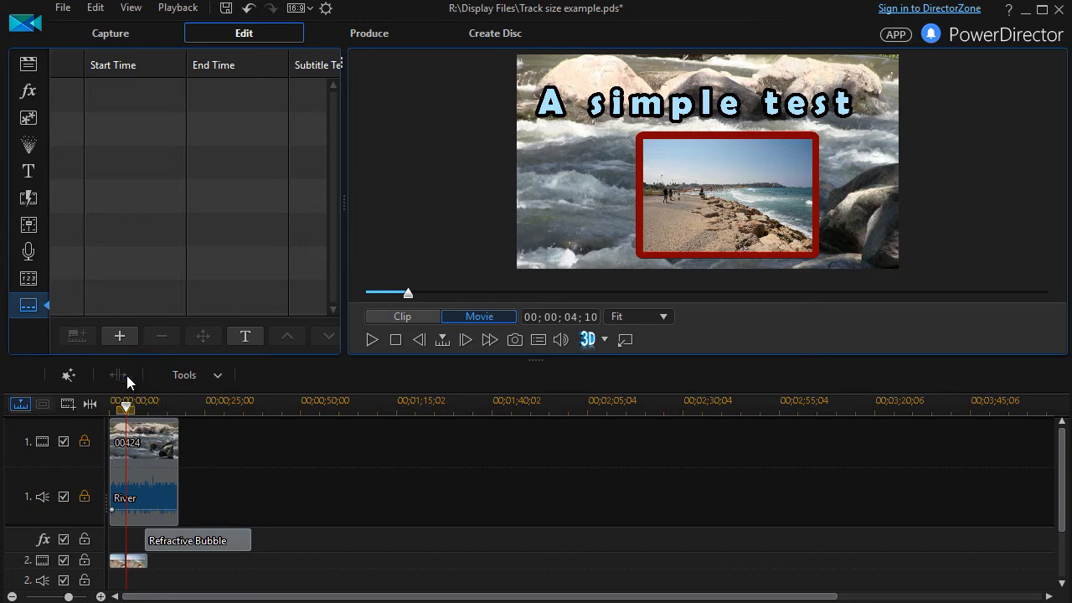
mouse_move(155, 450)
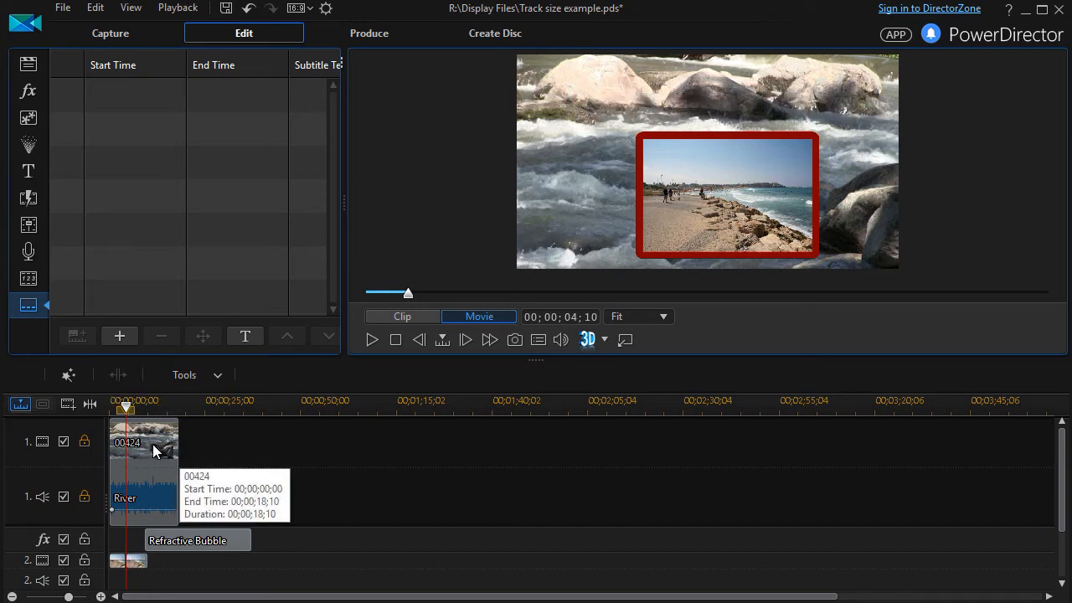
mouse_move(125, 561)
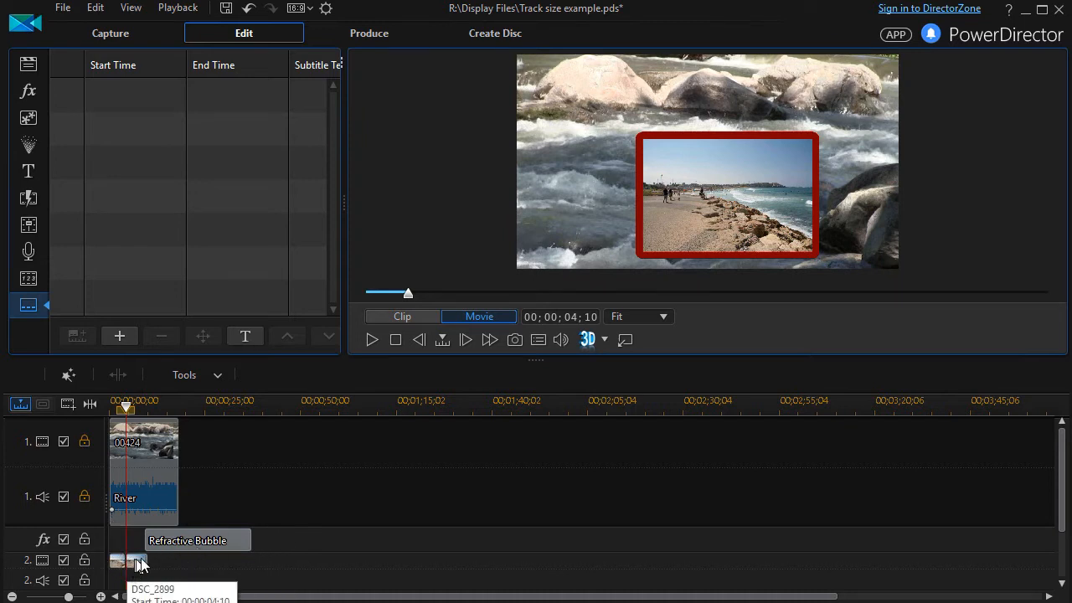
- Enlarge the first video track and its audio track to a larger track height
scroll(down, 3)
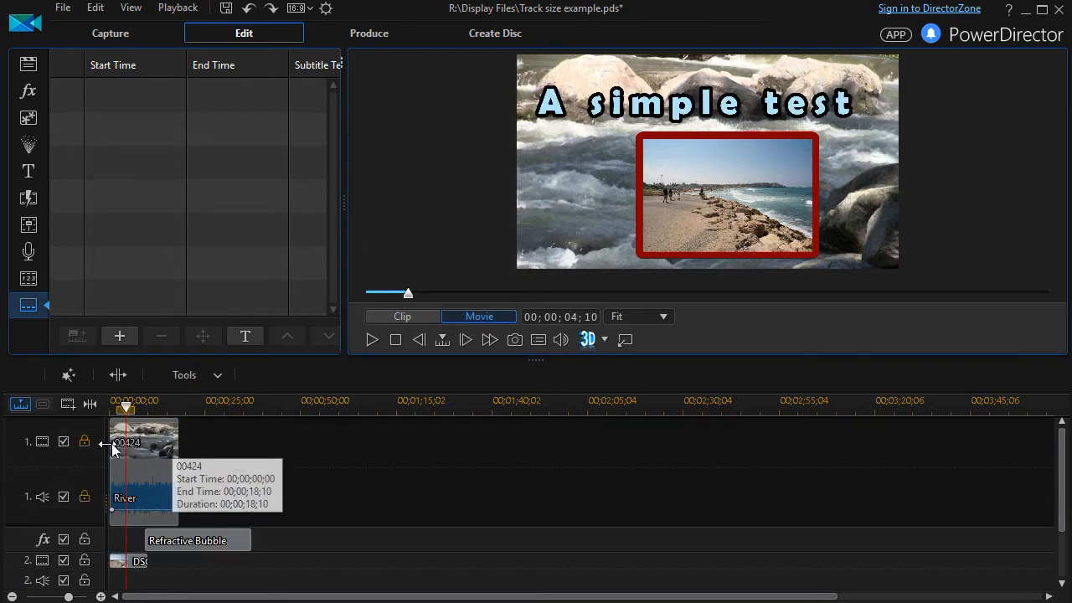
mouse_move(164, 455)
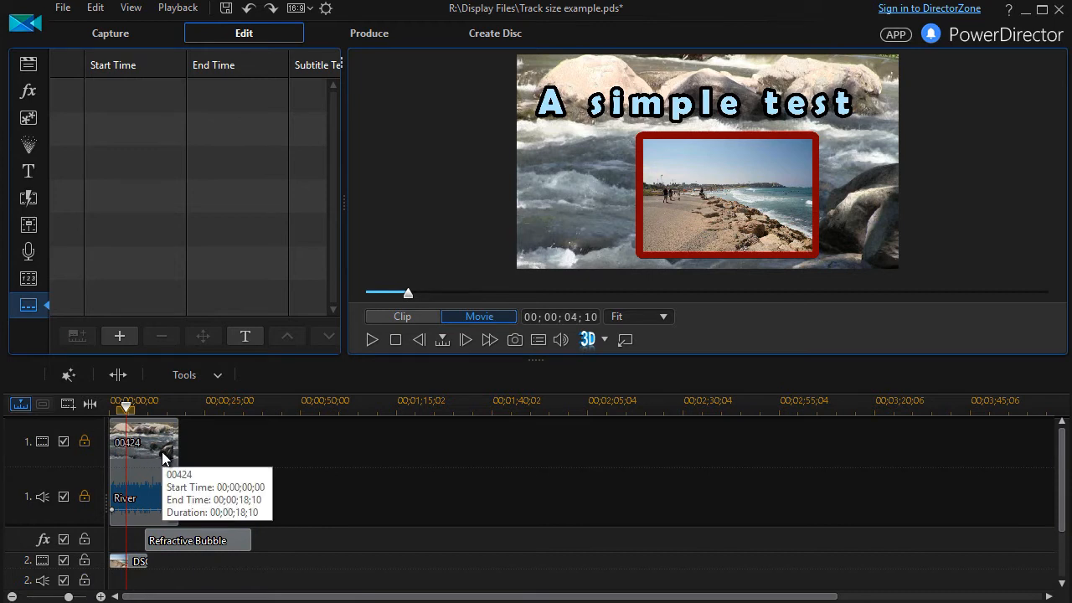
mouse_move(167, 452)
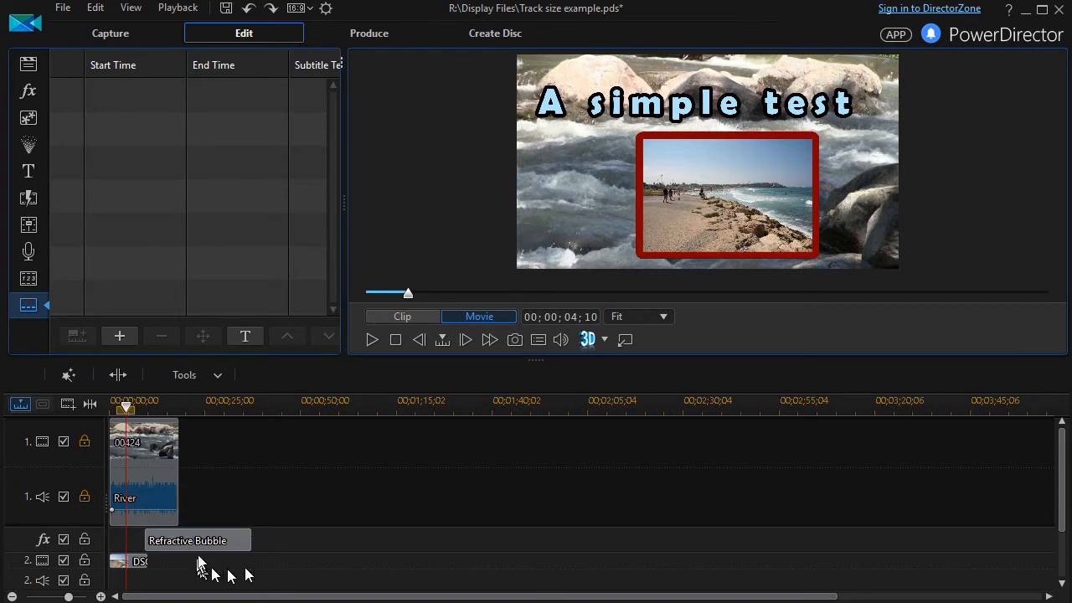
mouse_move(164, 489)
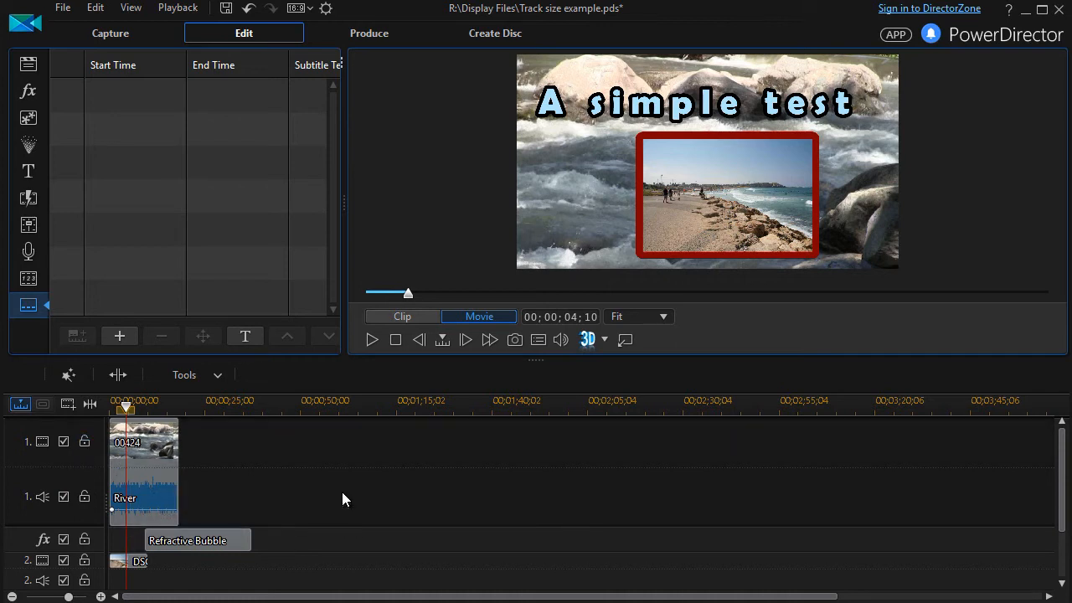
mouse_move(422, 432)
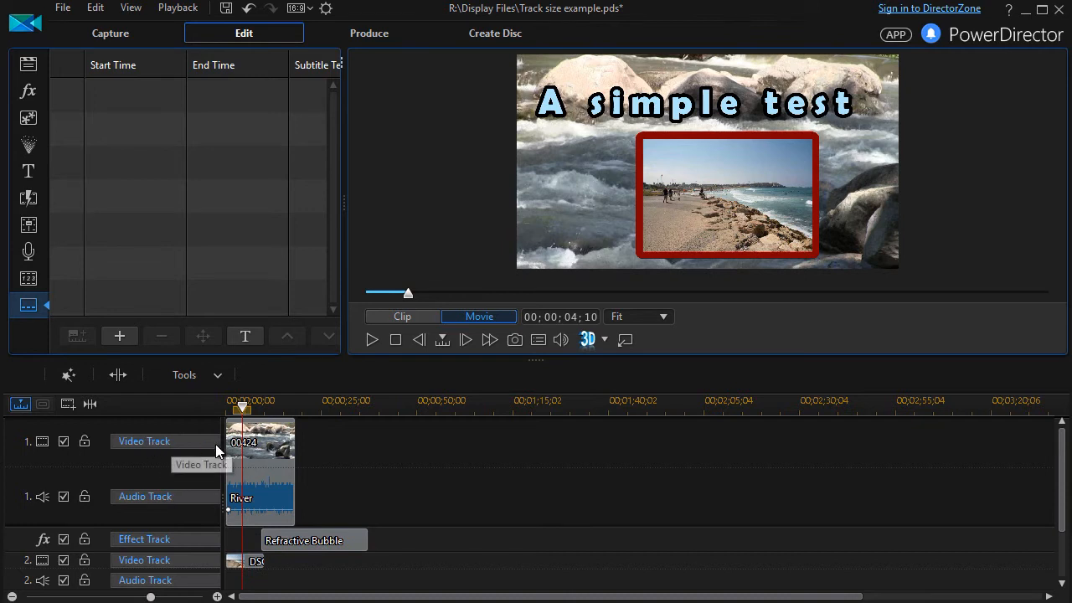
mouse_move(174, 450)
text(Naub /vudei)
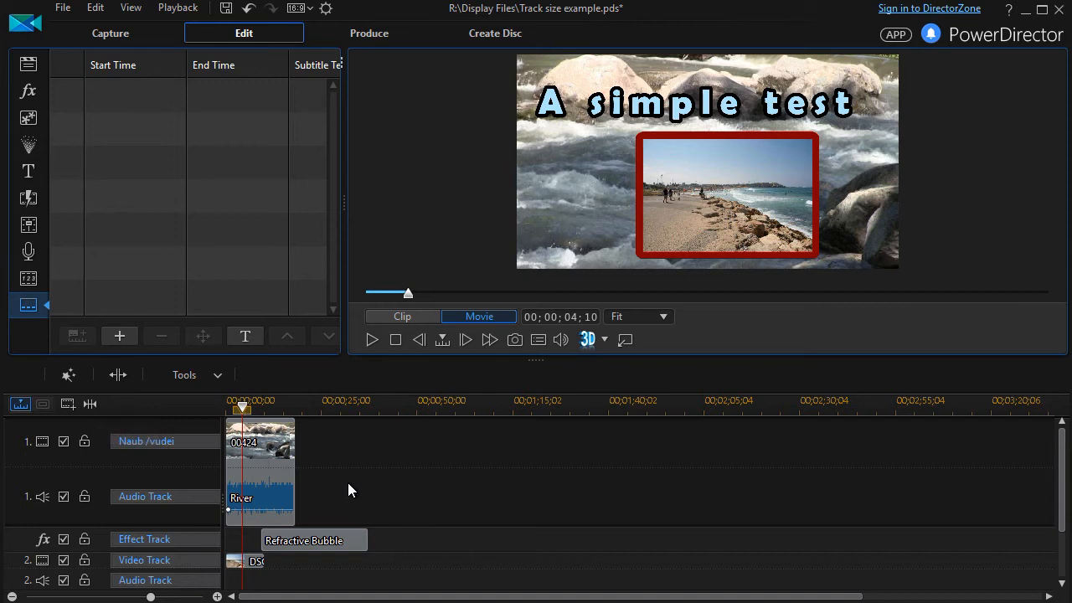
- Rename the first video track to 'Main Video'
double_click(147, 442)
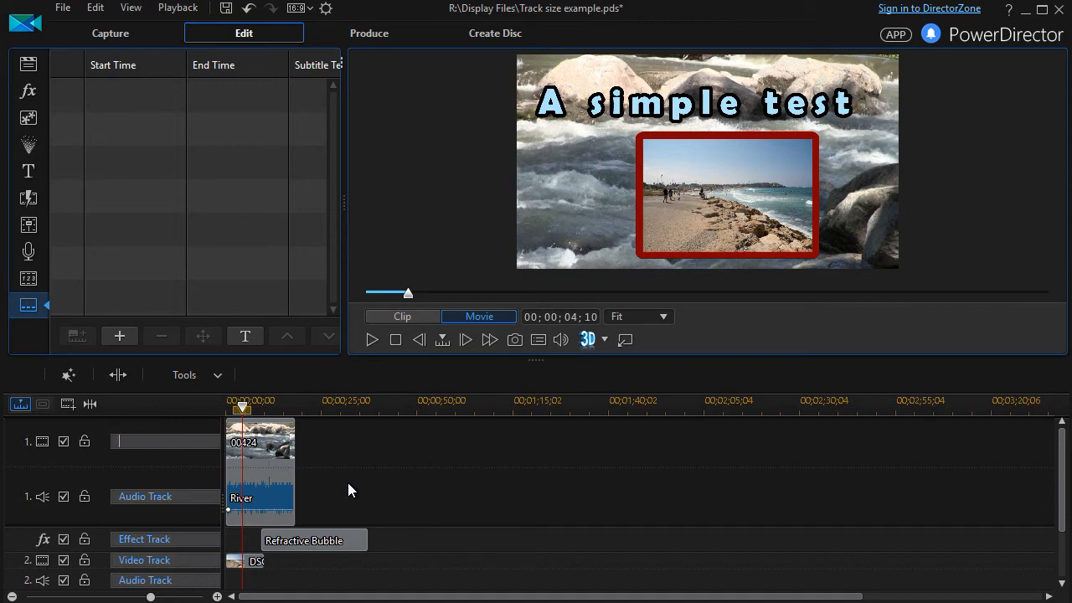
text(M)
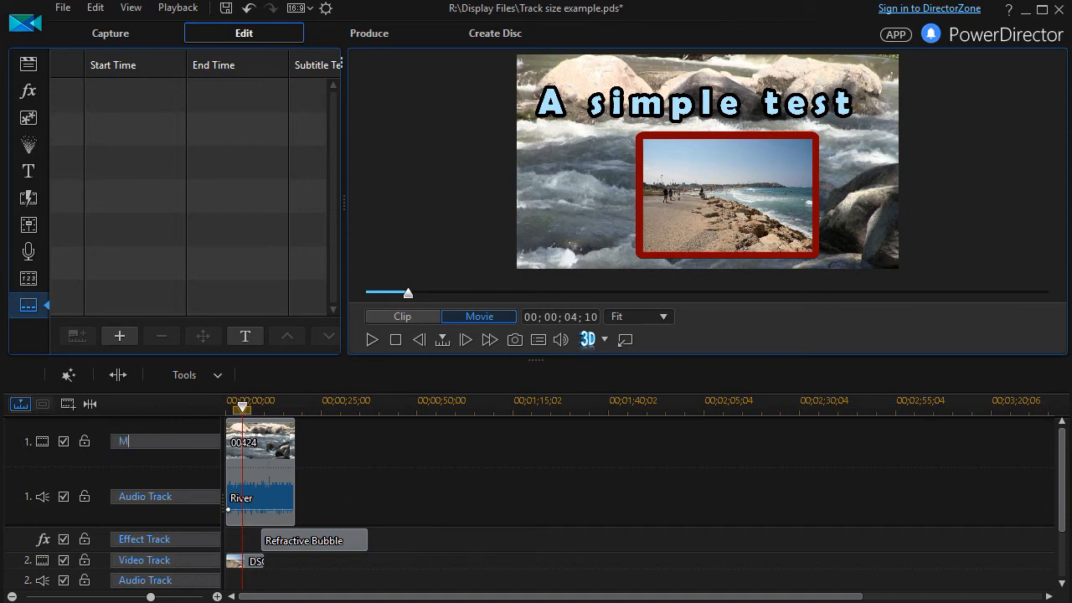
text(Main Video)
click(165, 559)
text(PiP)
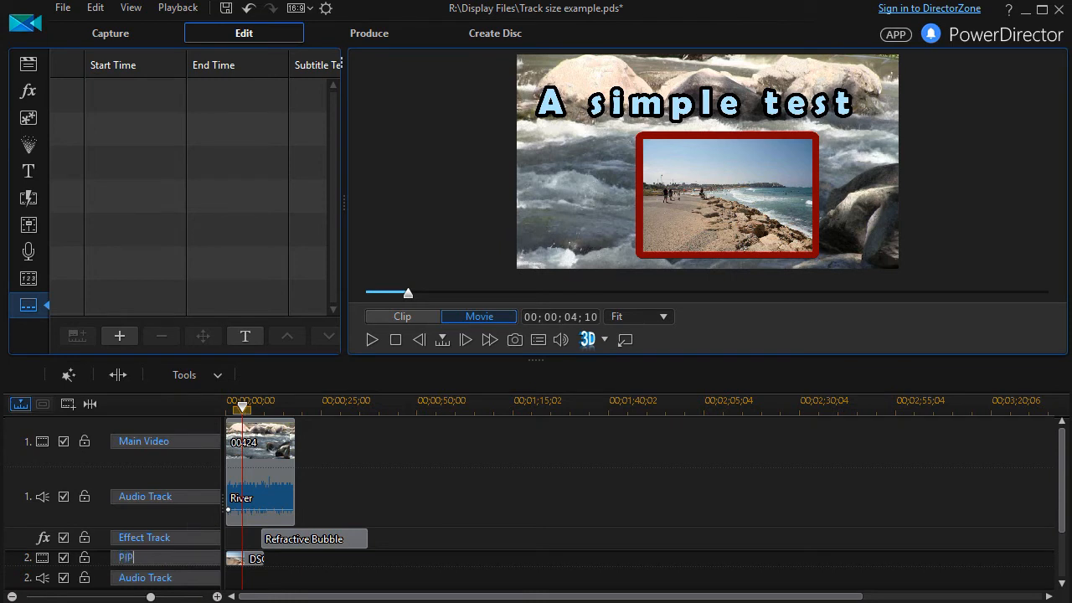
mouse_move(465, 501)
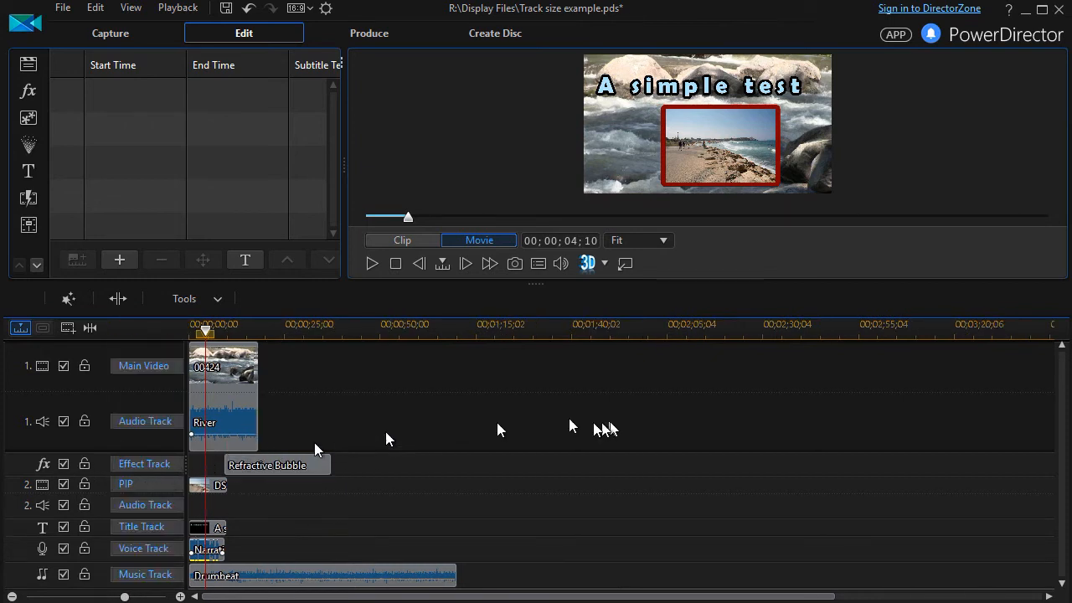
mouse_move(351, 442)
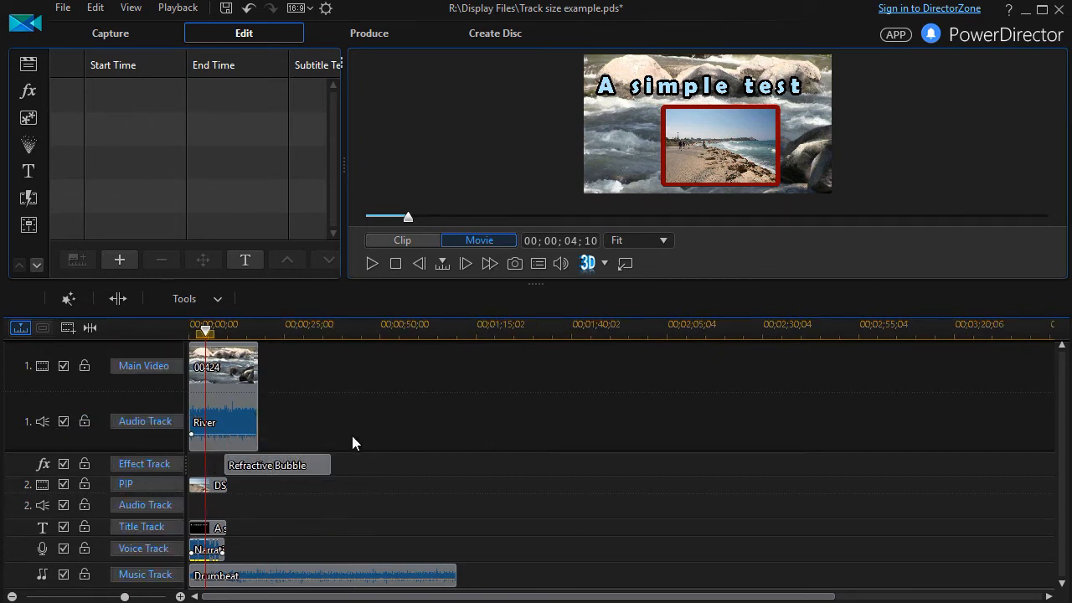
mouse_move(411, 448)
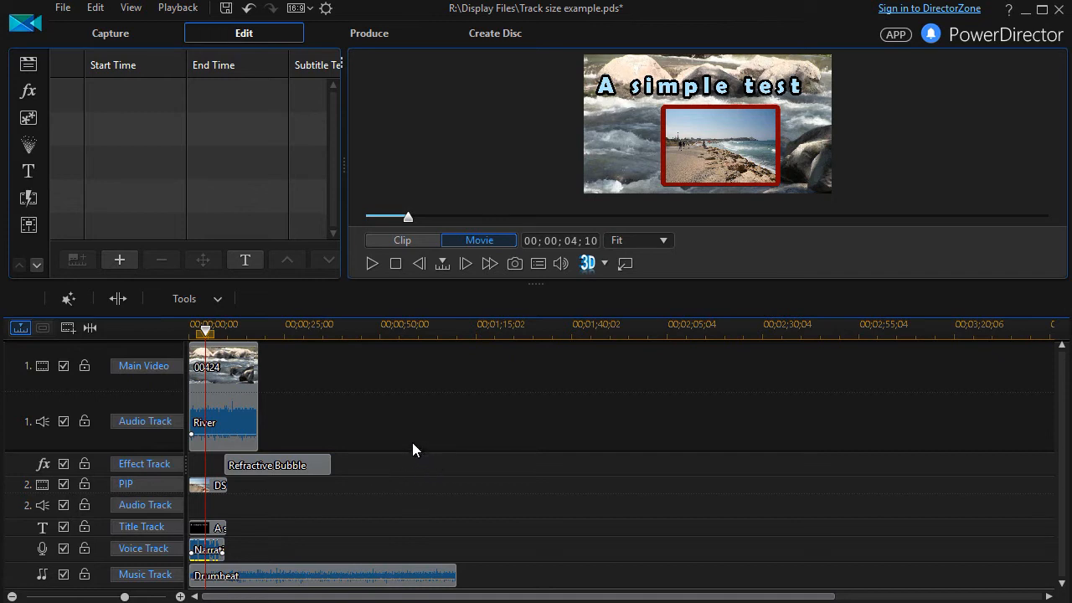
mouse_move(388, 410)
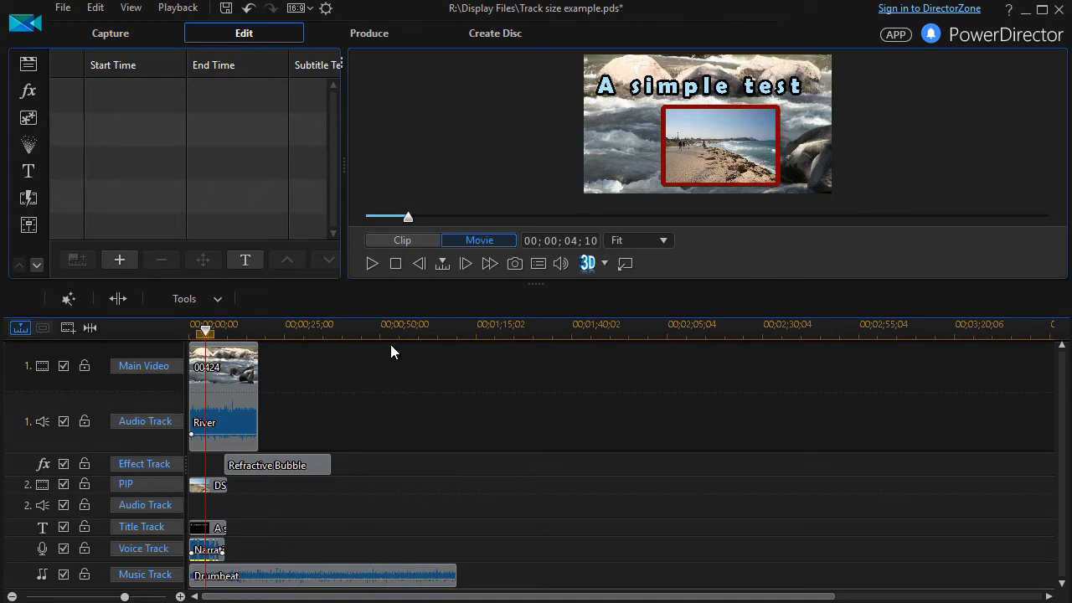
- Add one new video track below track 2 via Track Manager with audio tracks set to 0
right_click(393, 352)
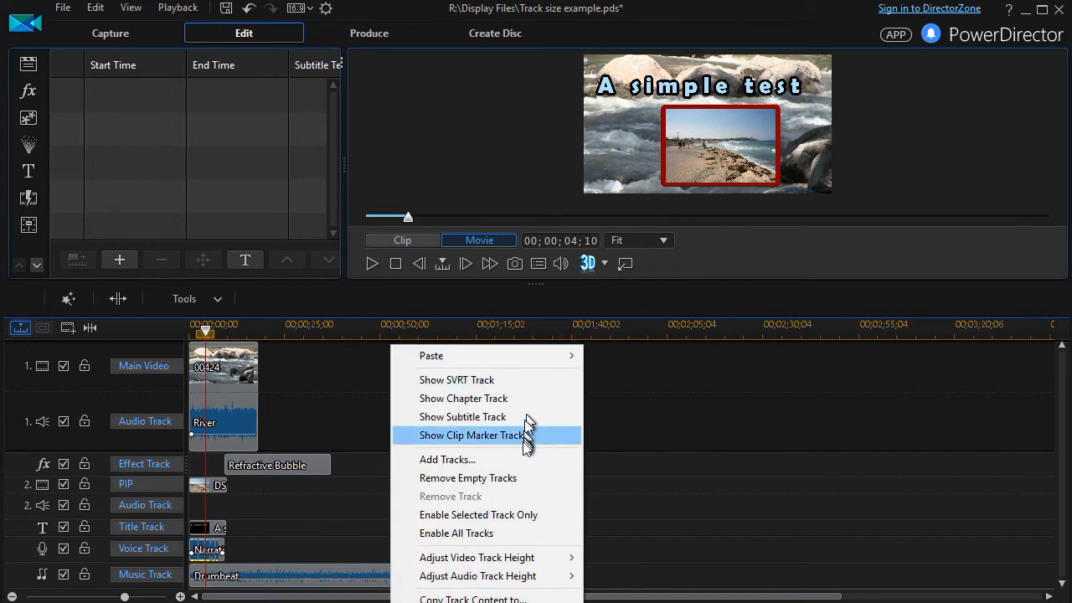
mouse_move(493, 459)
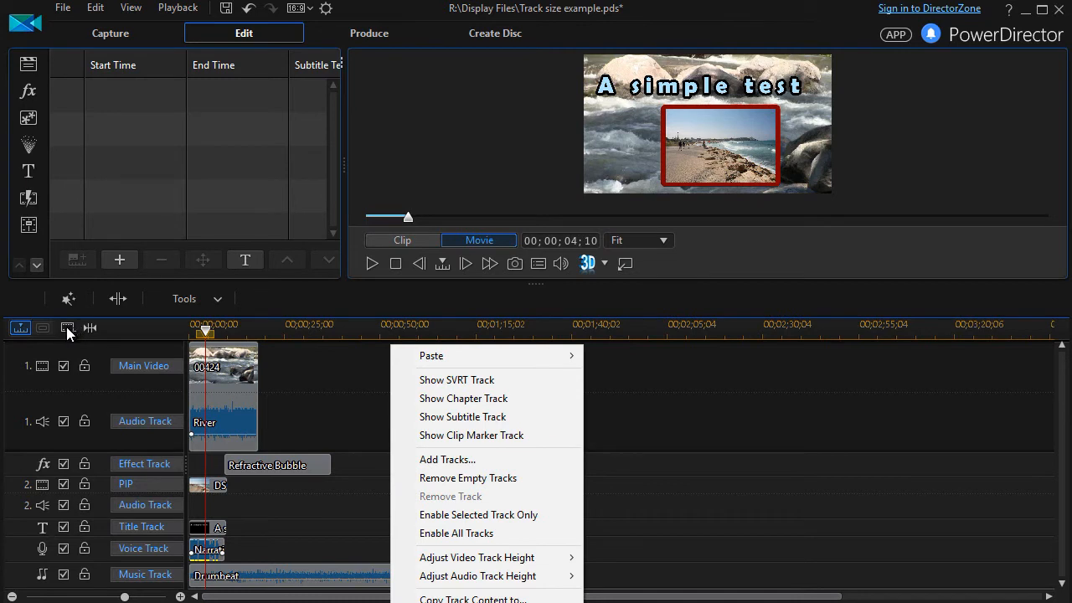
click(447, 458)
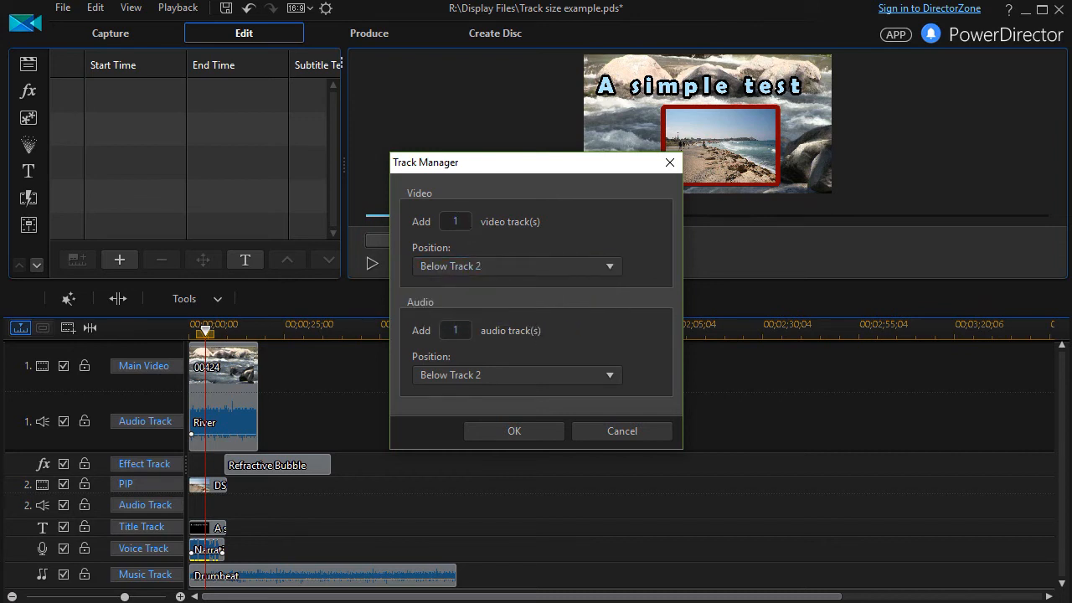
click(456, 329)
text(0)
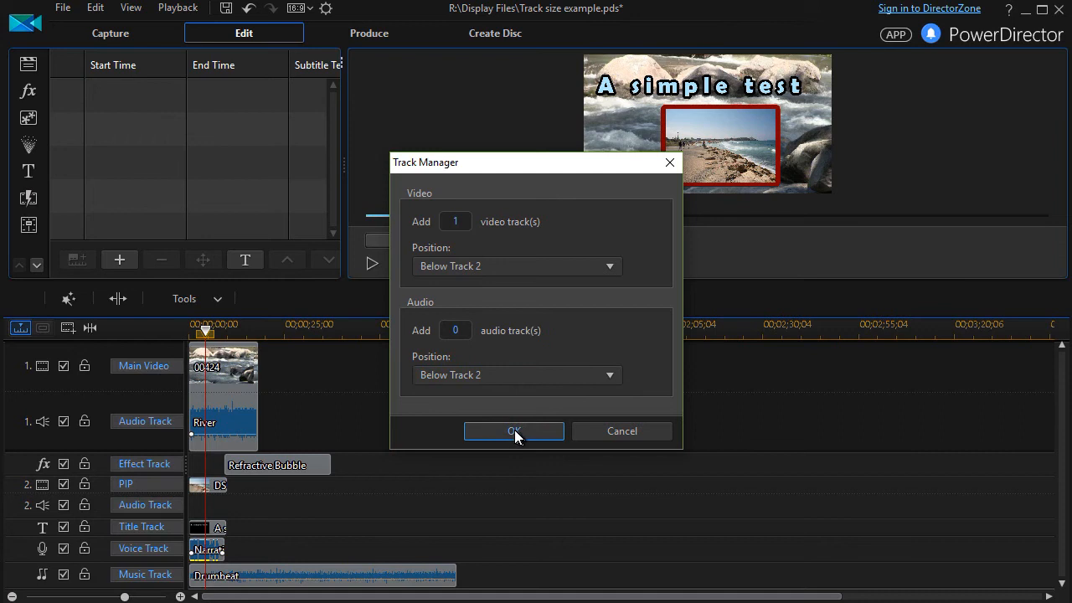
click(512, 430)
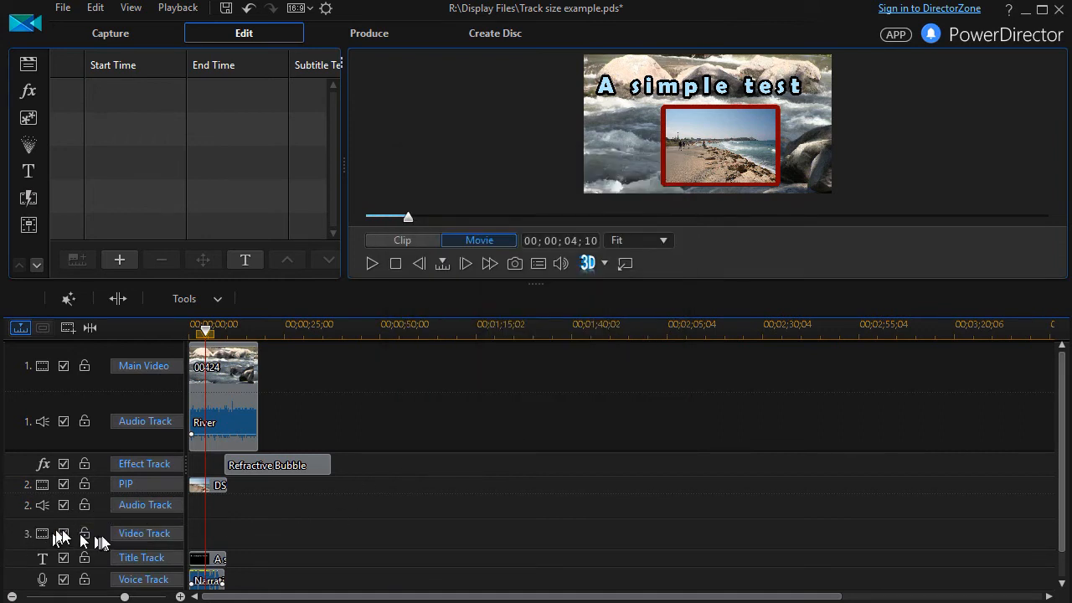
mouse_move(138, 539)
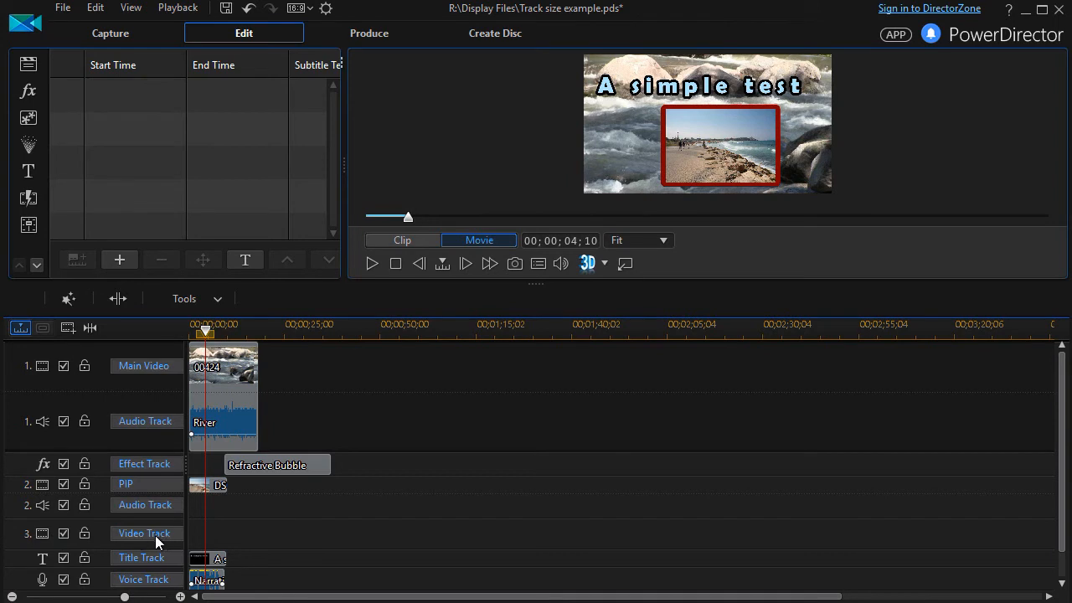
mouse_move(333, 533)
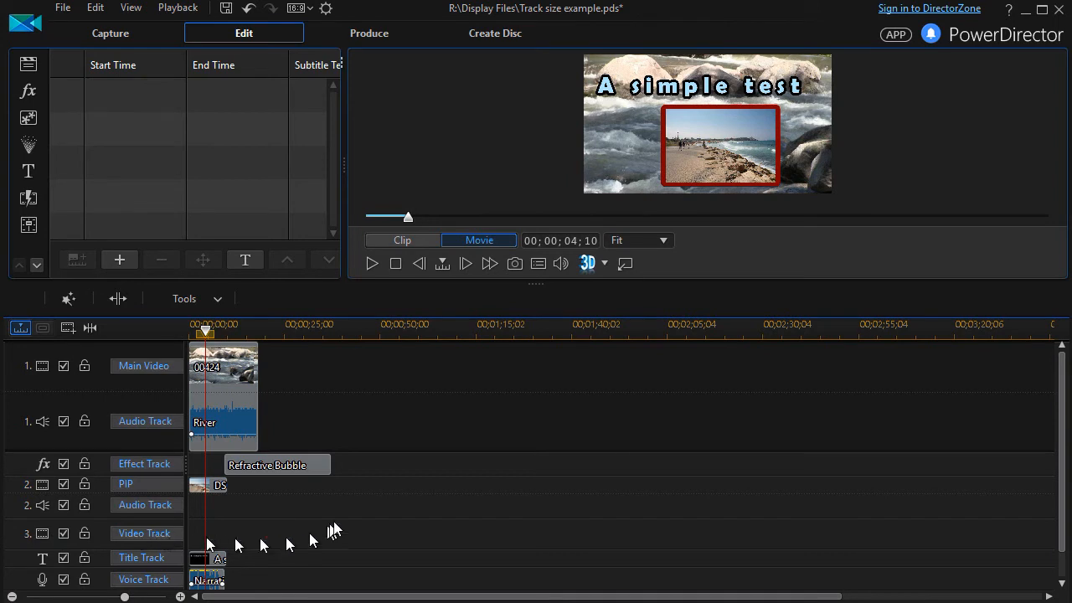
mouse_move(398, 358)
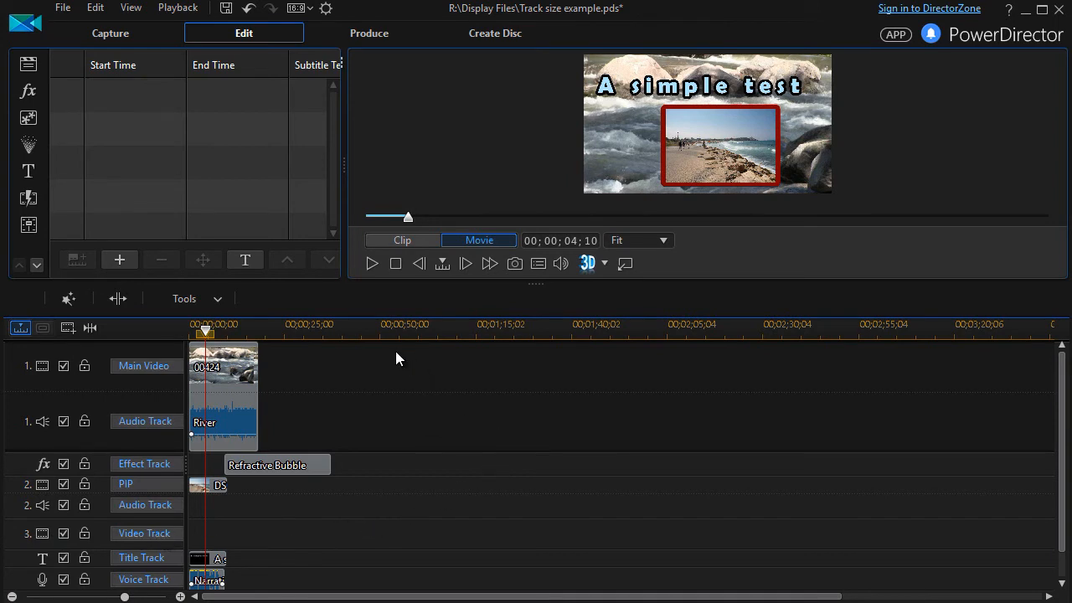
- Remove the empty third video track, leaving only tracks holding clips
right_click(399, 359)
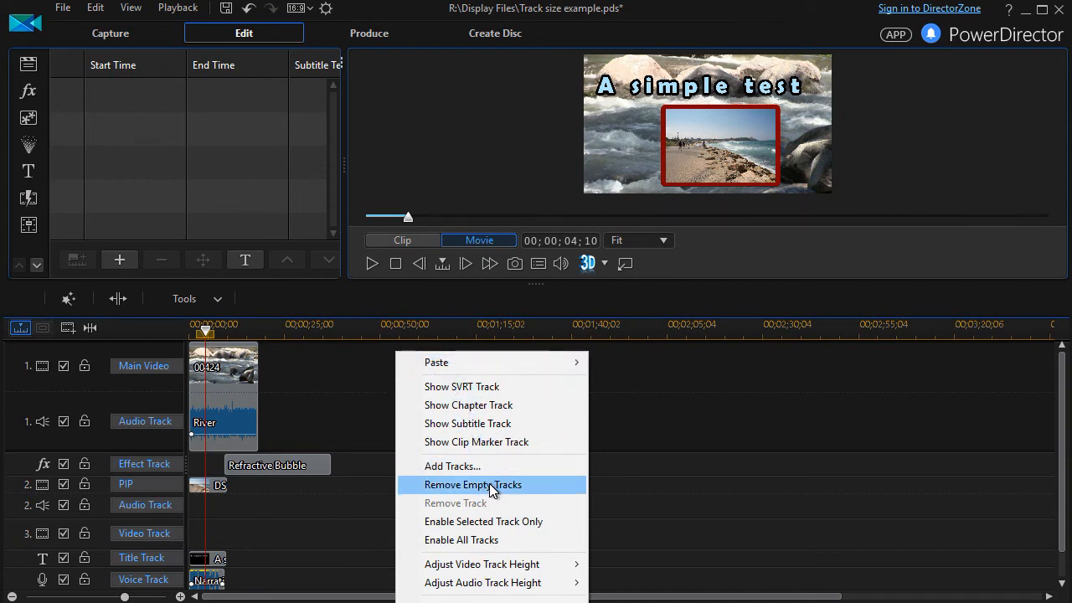
click(472, 484)
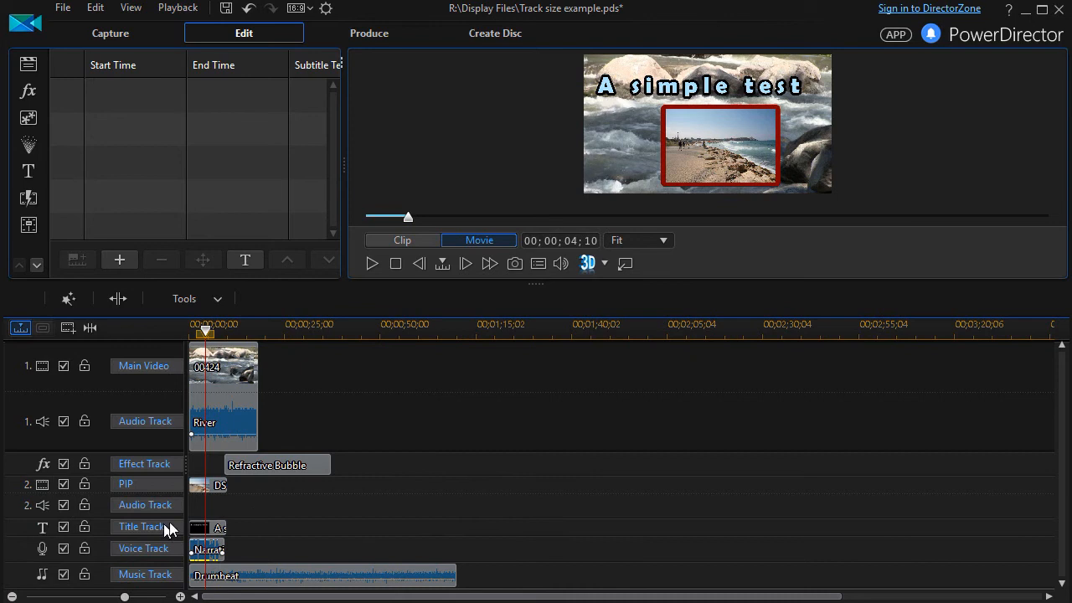
mouse_move(422, 385)
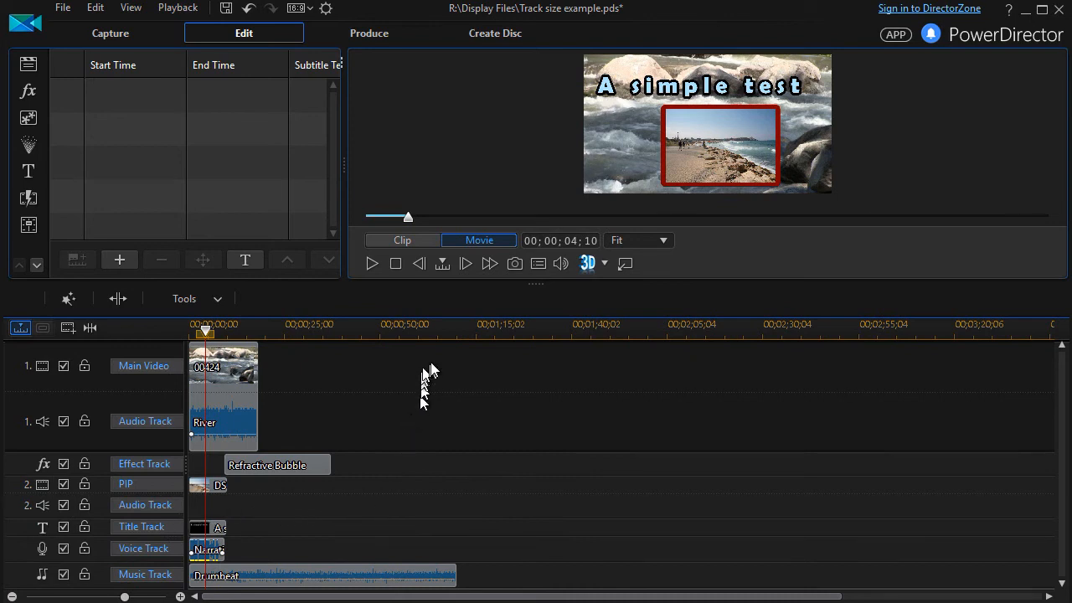
mouse_move(445, 400)
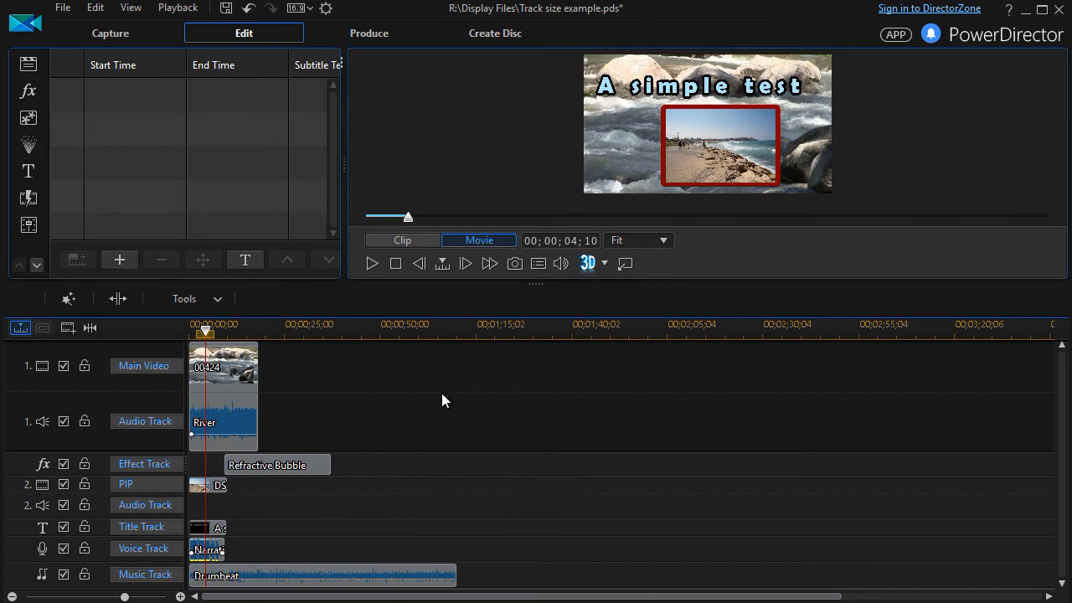
mouse_move(411, 432)
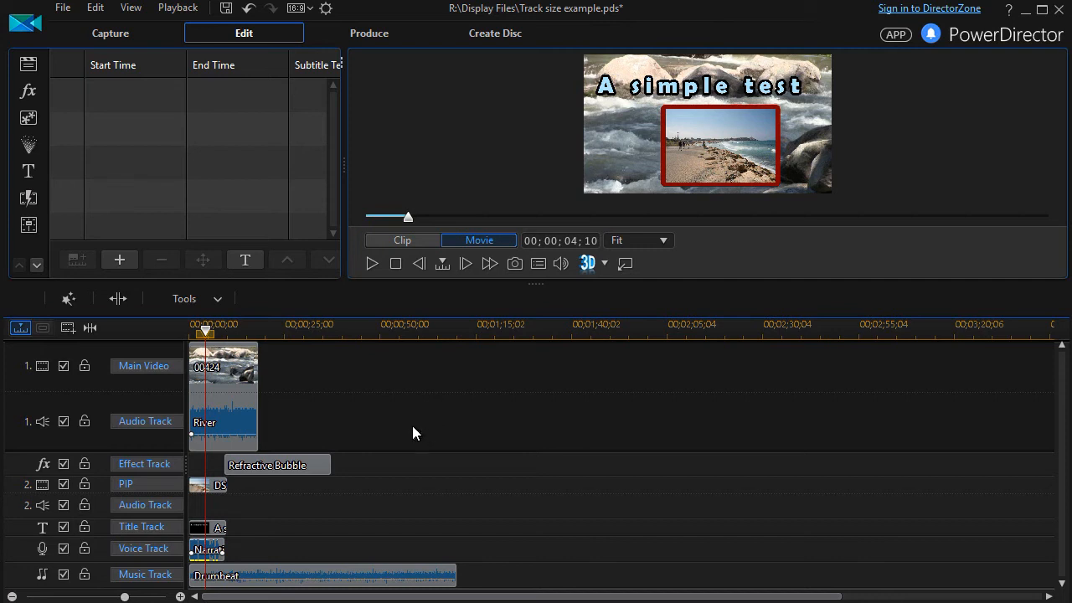
- Disable Audio Track 1 under Main Video, then re-enable it so the River audio plays
right_click(412, 432)
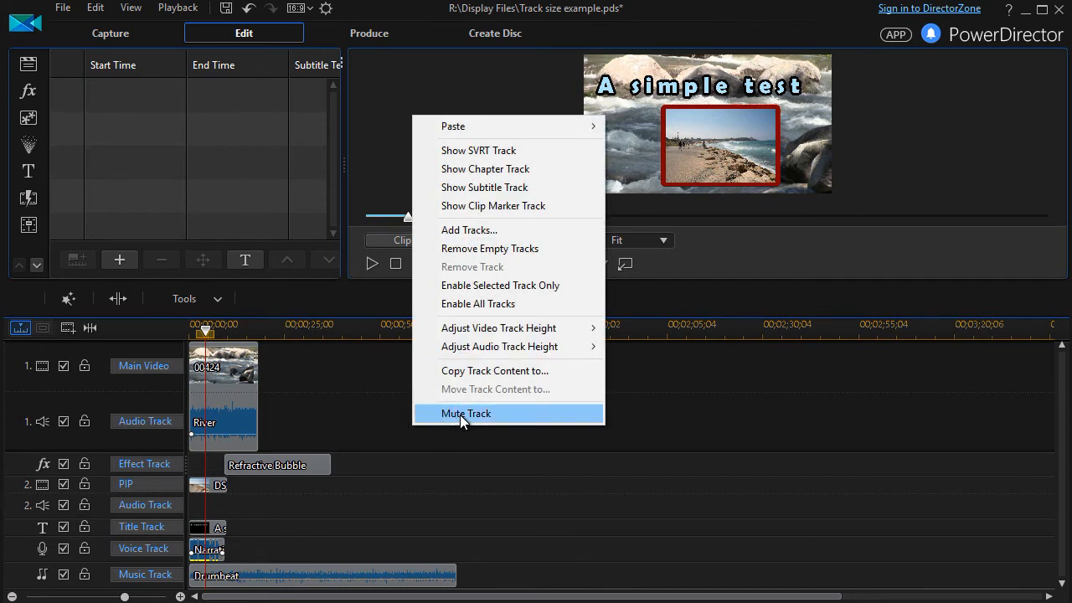
mouse_move(452, 422)
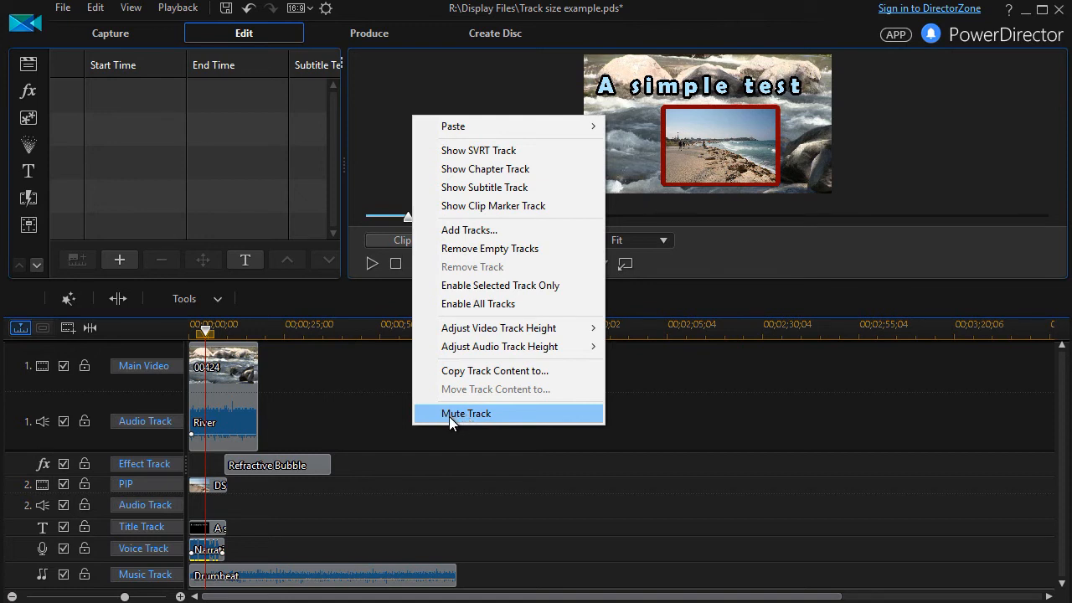
mouse_move(248, 432)
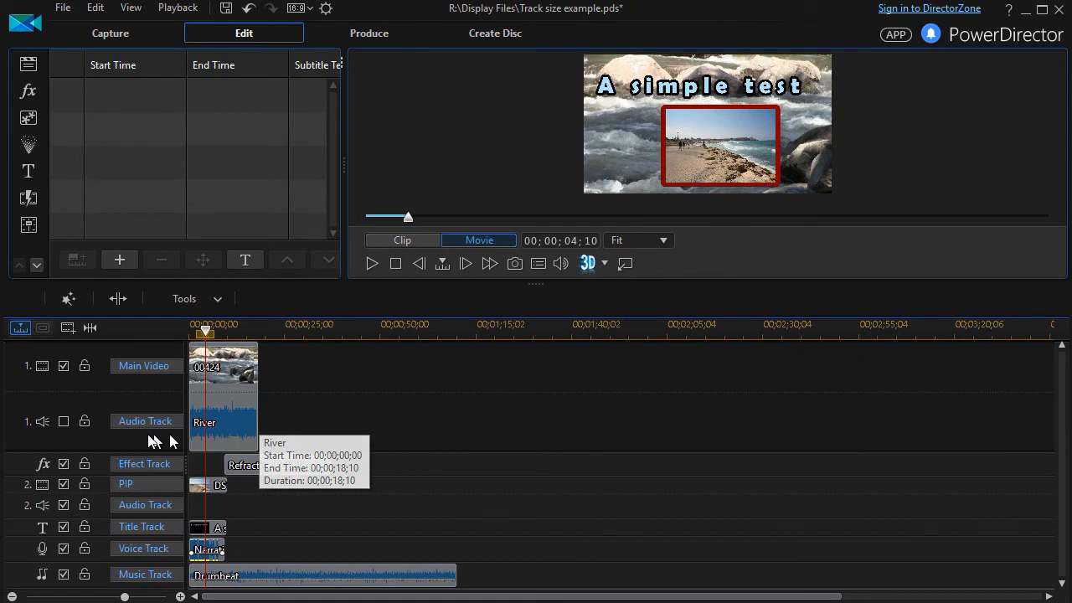
mouse_move(255, 432)
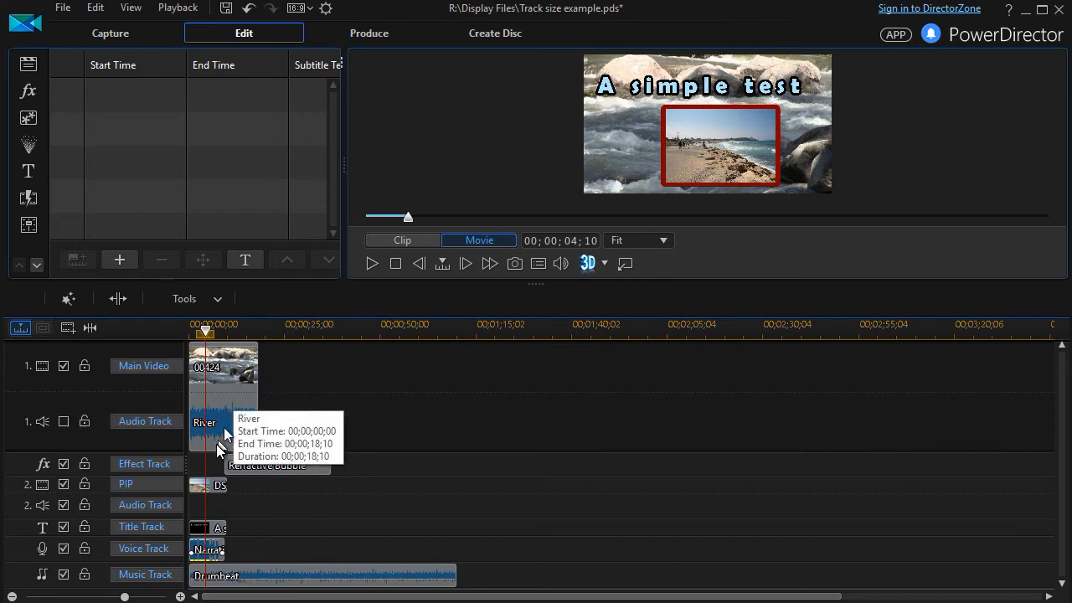
mouse_move(67, 422)
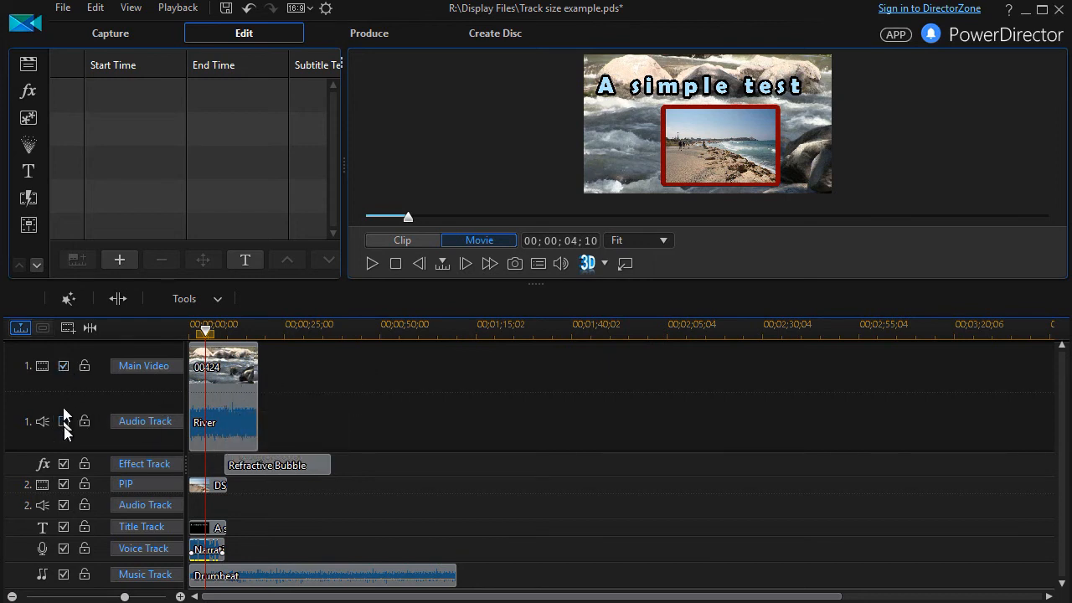
click(63, 421)
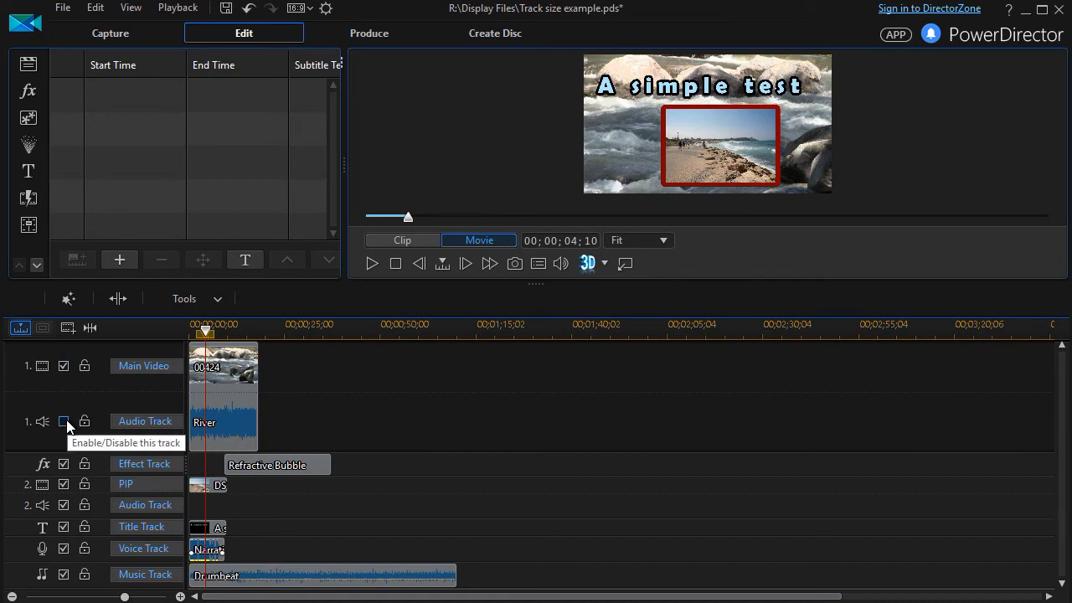
click(64, 422)
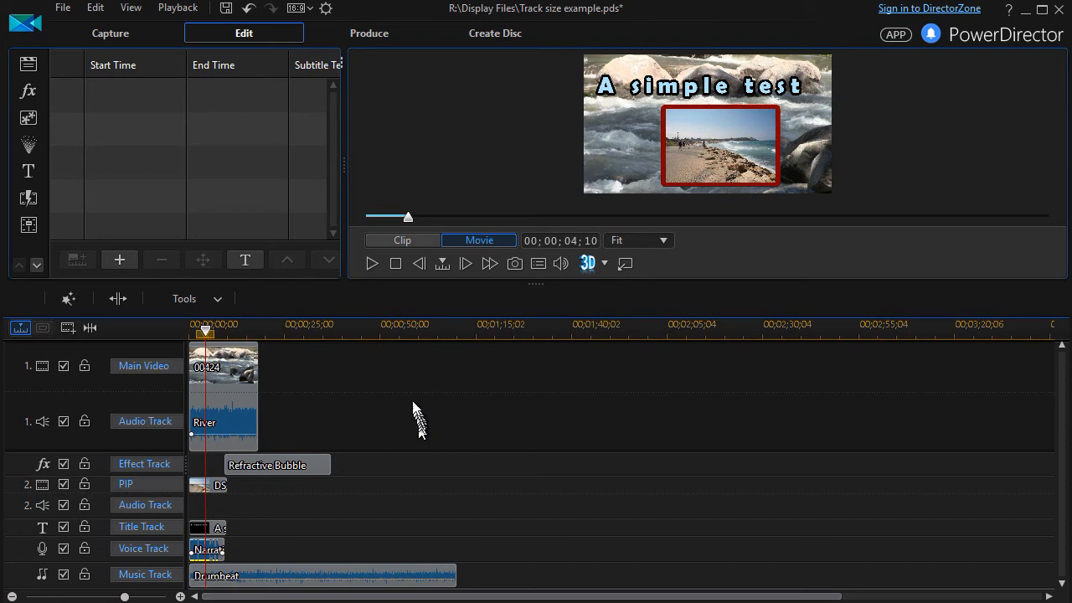
mouse_move(351, 489)
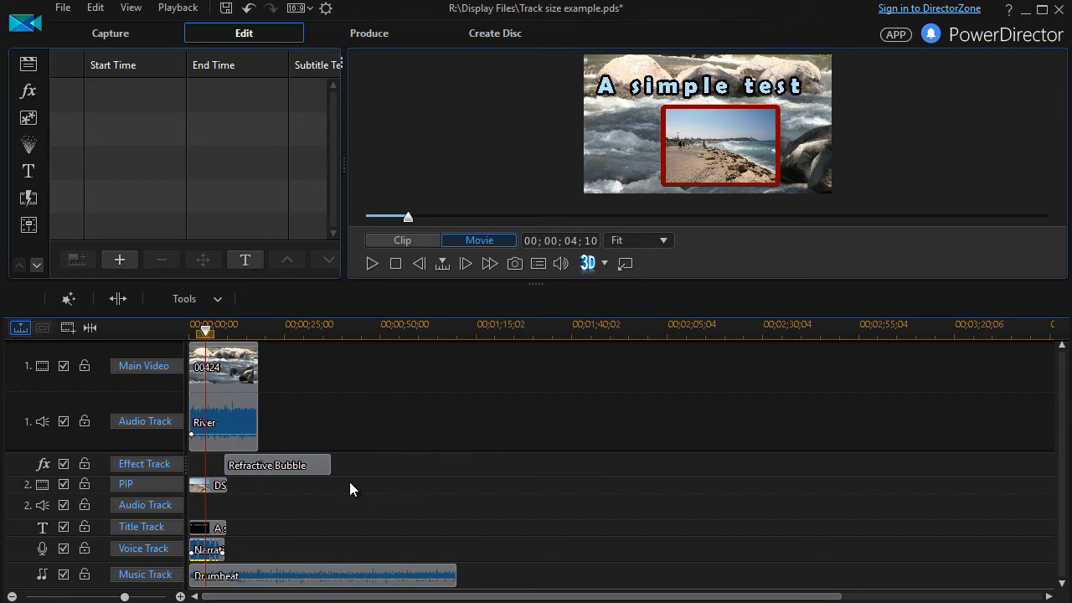
mouse_move(217, 427)
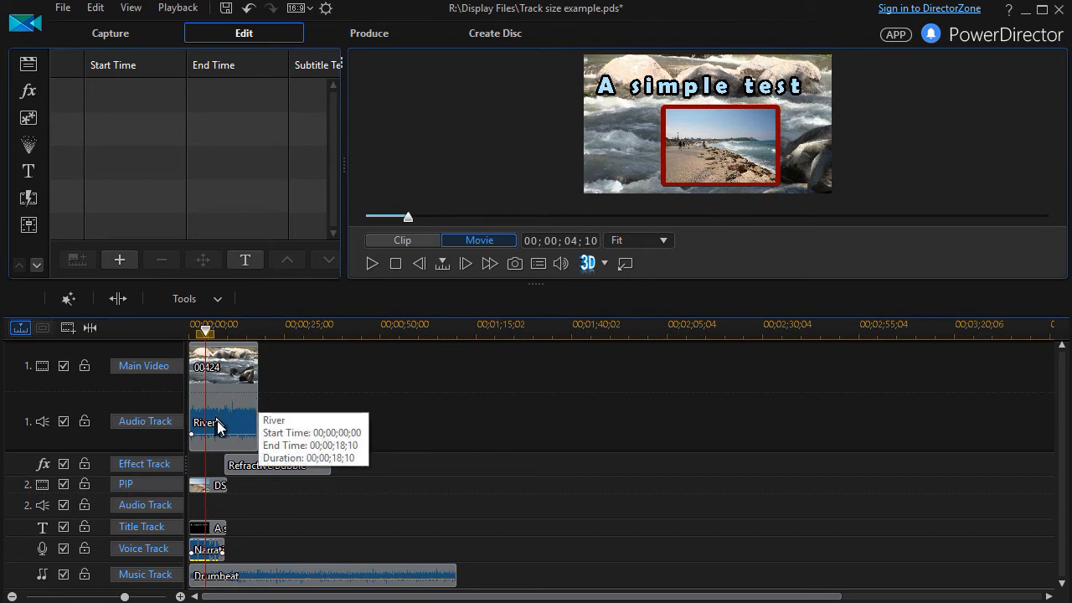
mouse_move(365, 418)
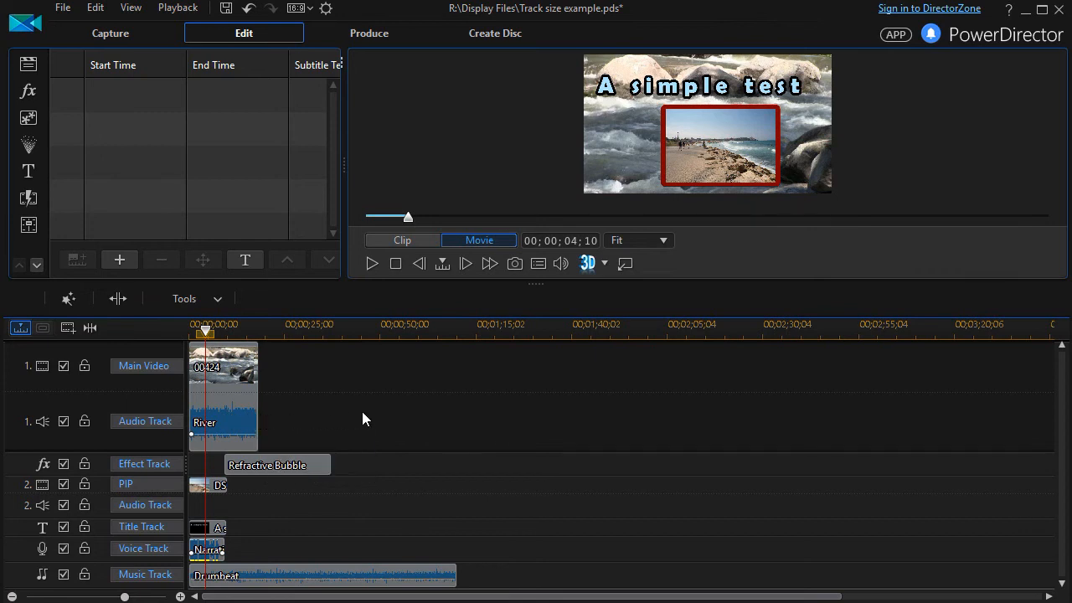
mouse_move(343, 469)
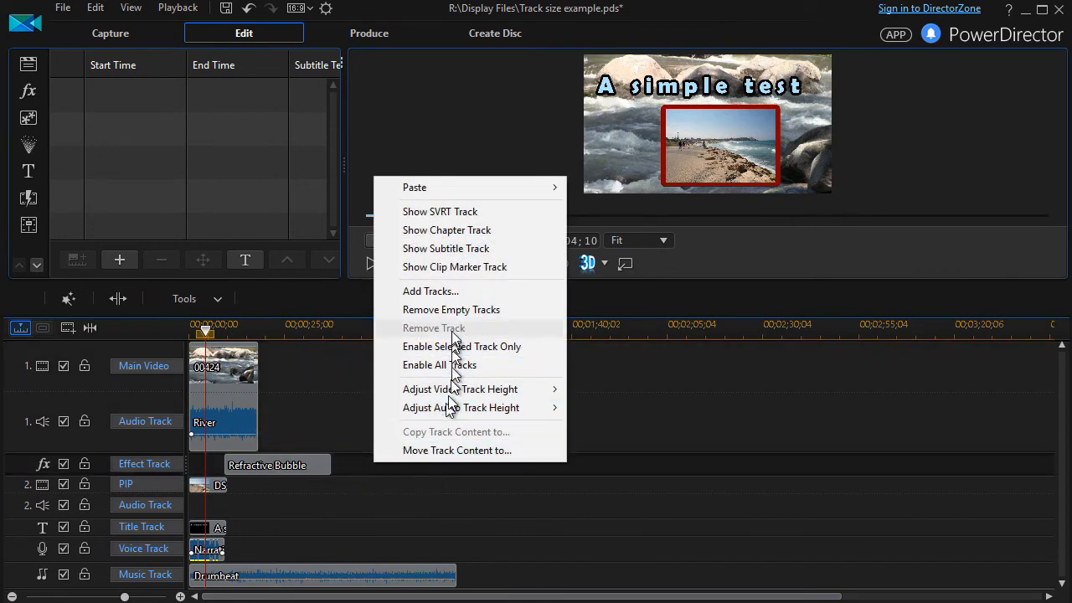
mouse_move(459, 440)
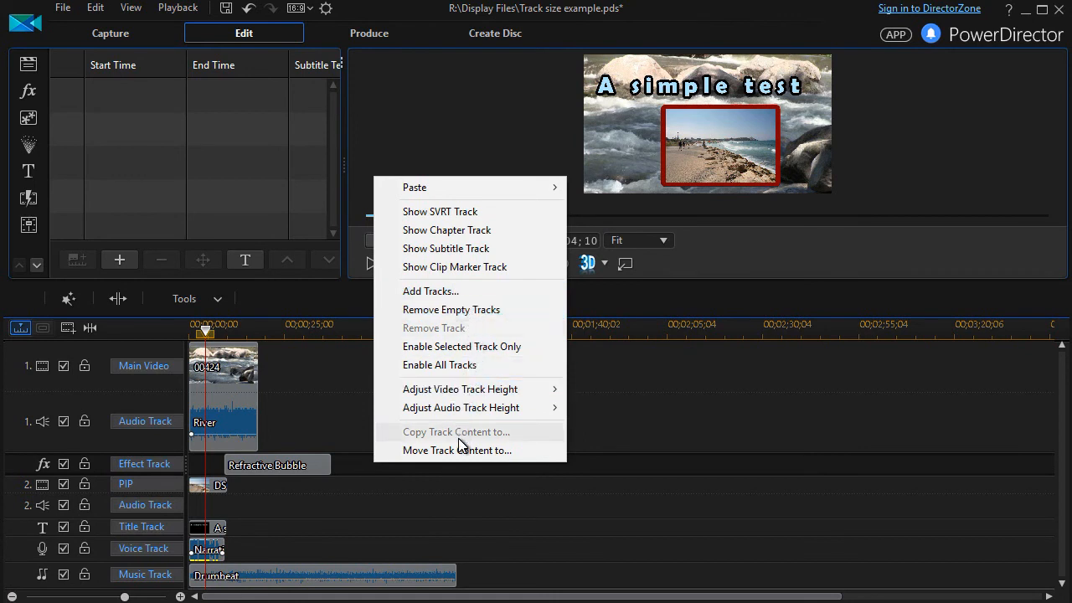
mouse_move(472, 456)
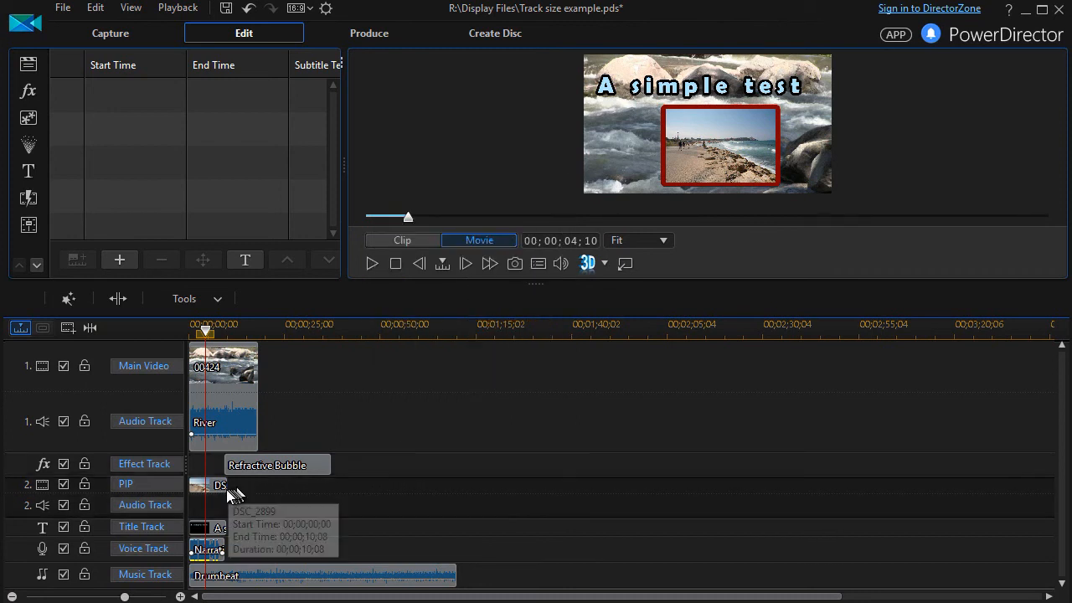
- Move the PIP track's content Above Track 1, making it the top timeline track
click(208, 485)
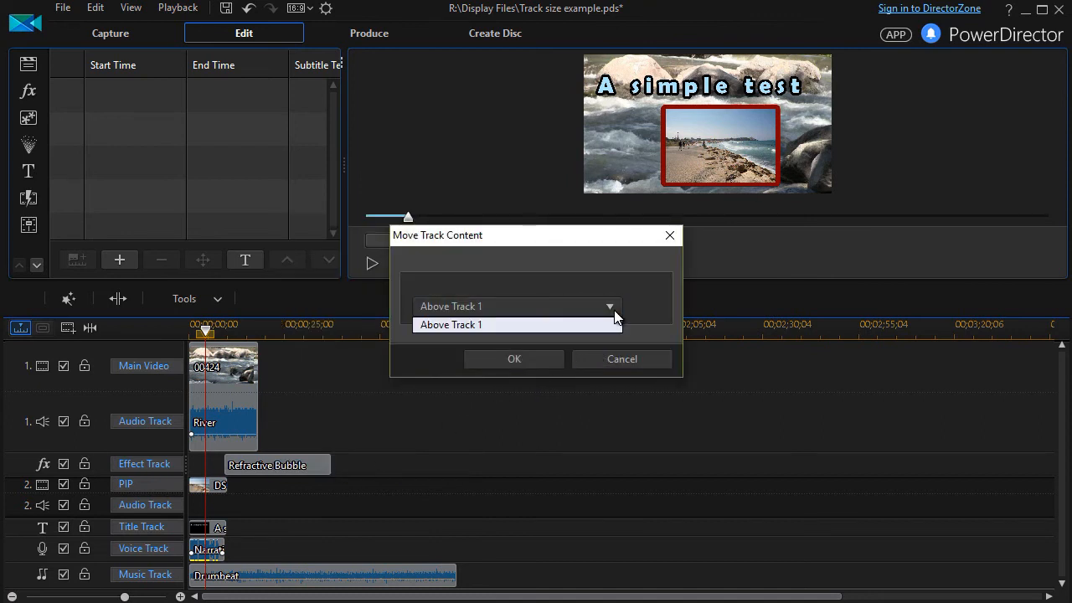
mouse_move(609, 332)
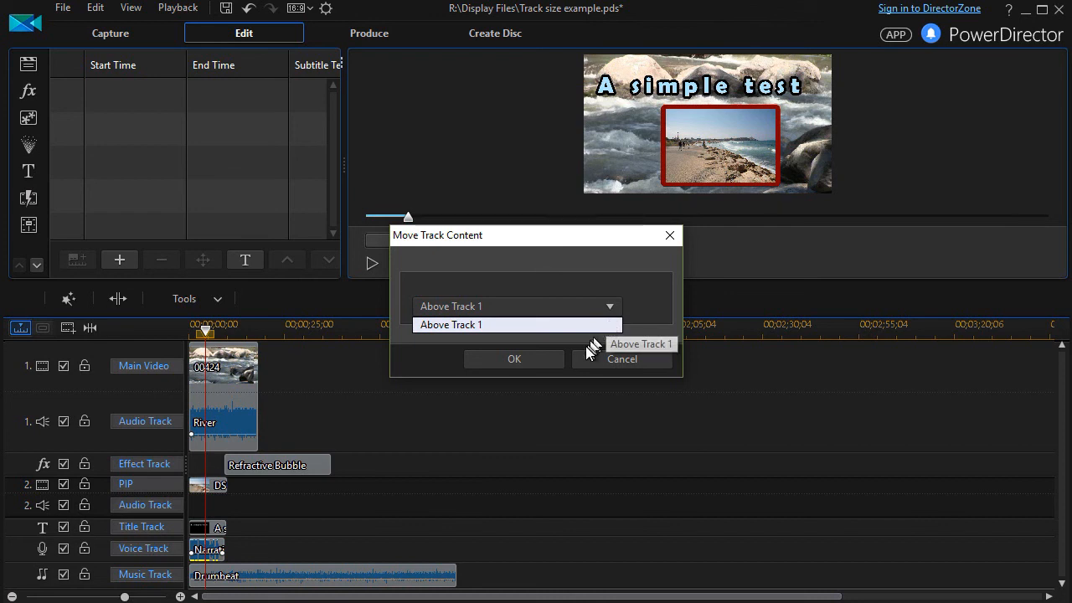
mouse_move(546, 382)
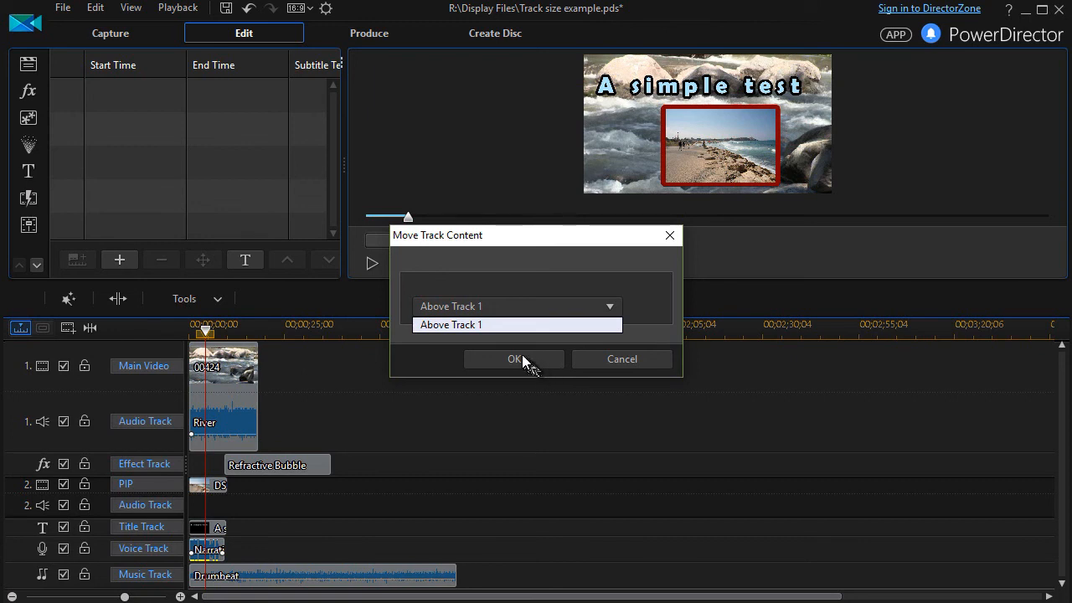
click(514, 358)
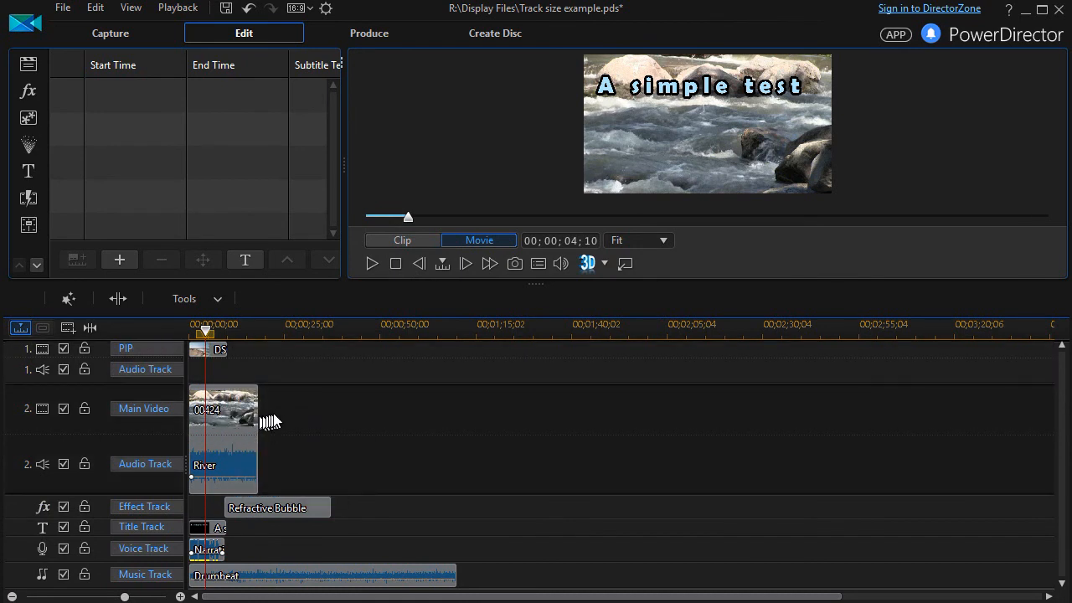
mouse_move(288, 412)
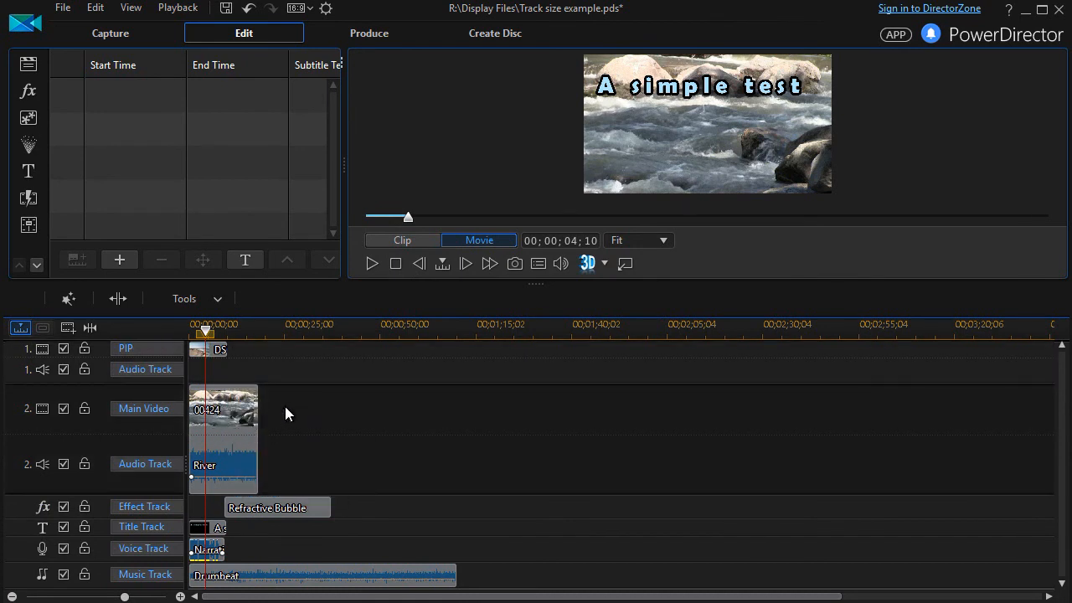
- Move the Main Video content back Above Track 1, returning PIP to track 2
click(368, 395)
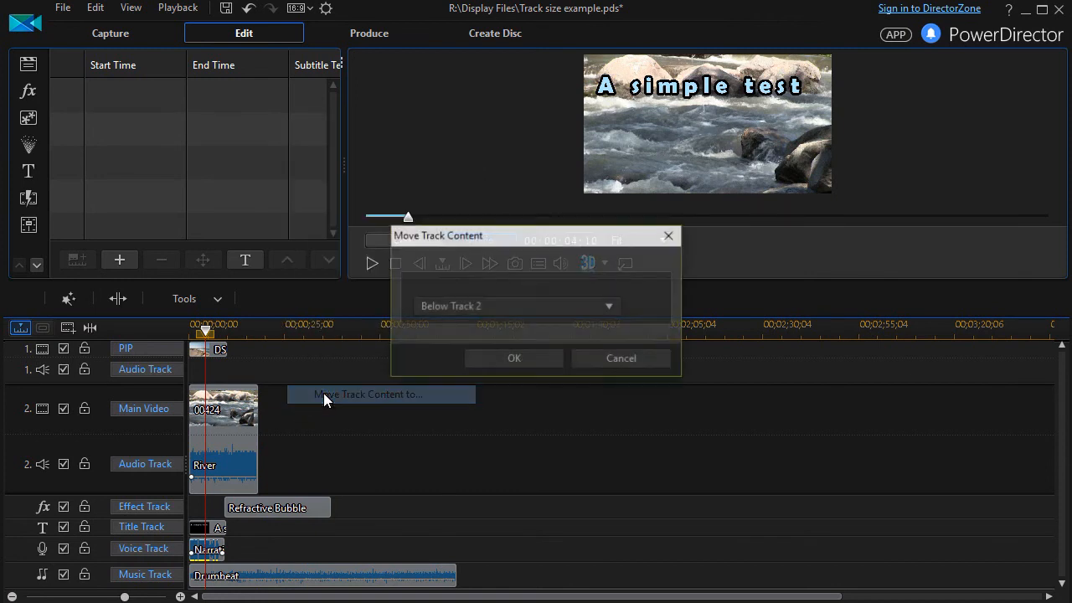
click(609, 305)
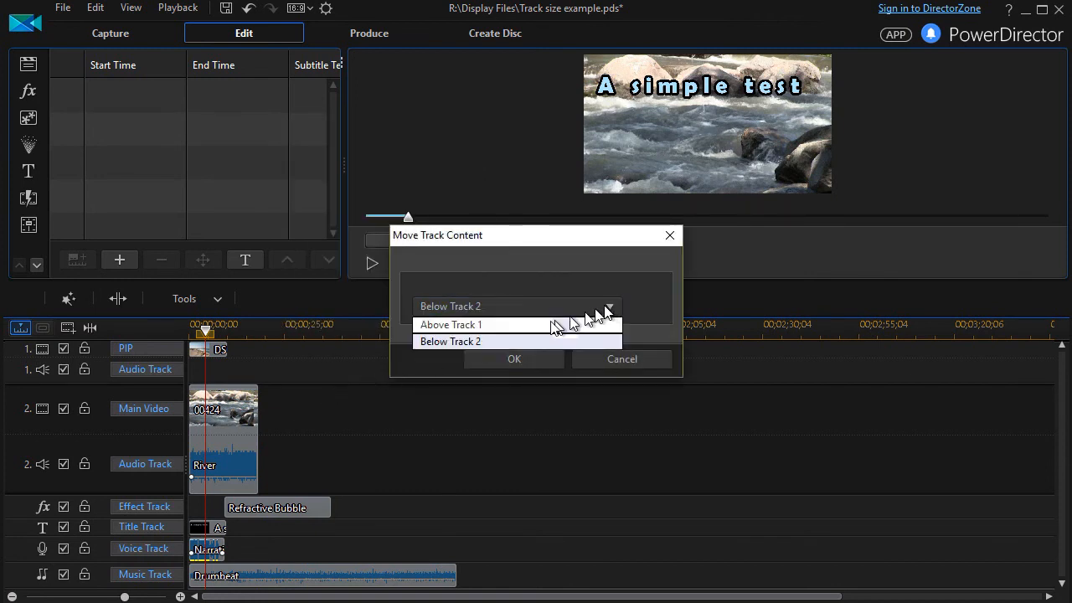
click(451, 325)
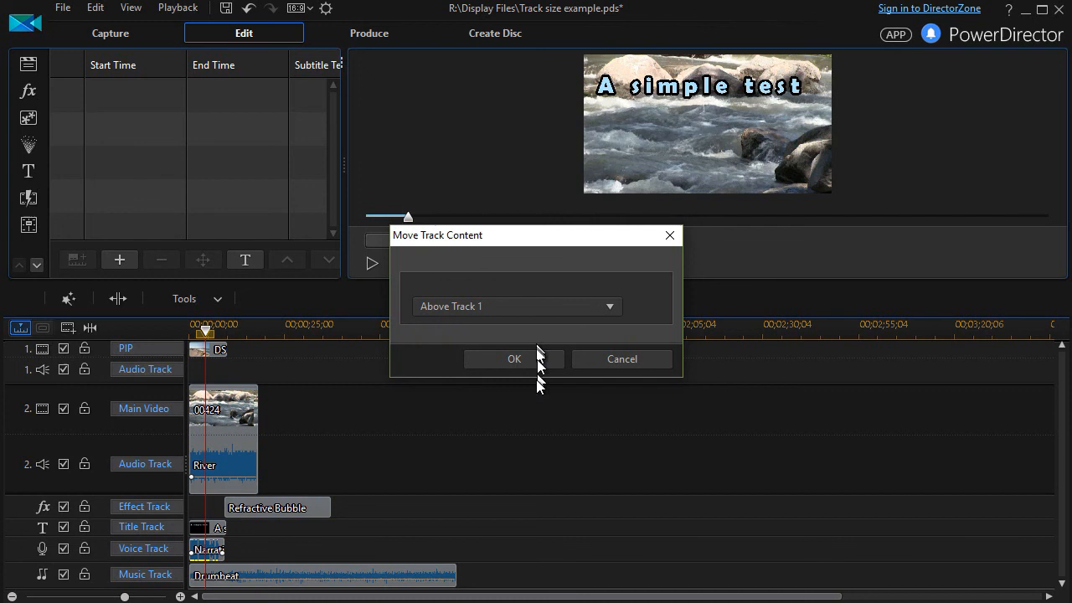
click(514, 358)
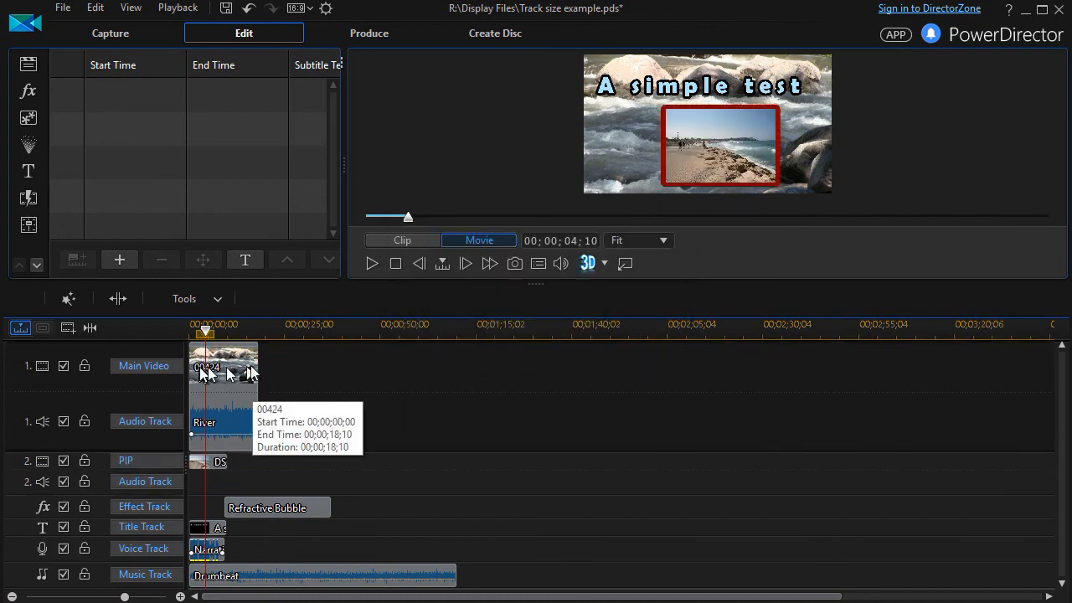
mouse_move(365, 388)
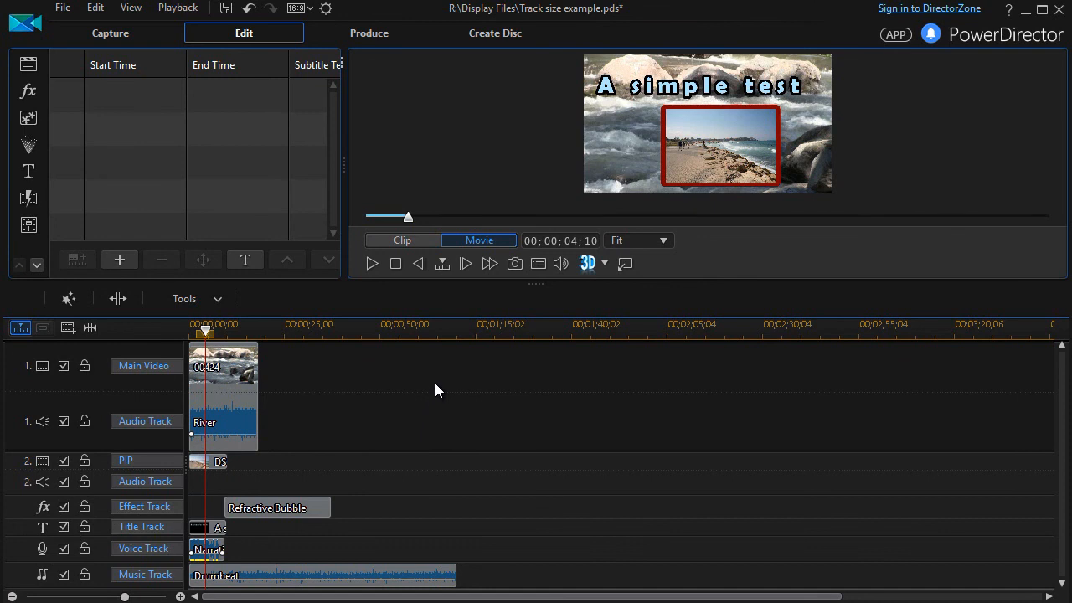
mouse_move(418, 379)
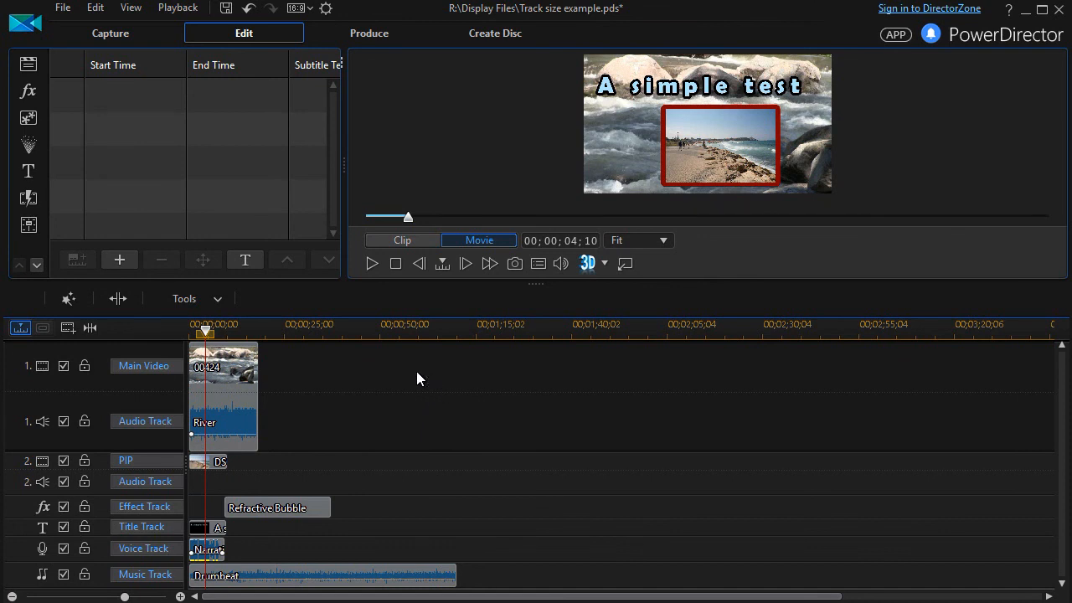
mouse_move(226, 392)
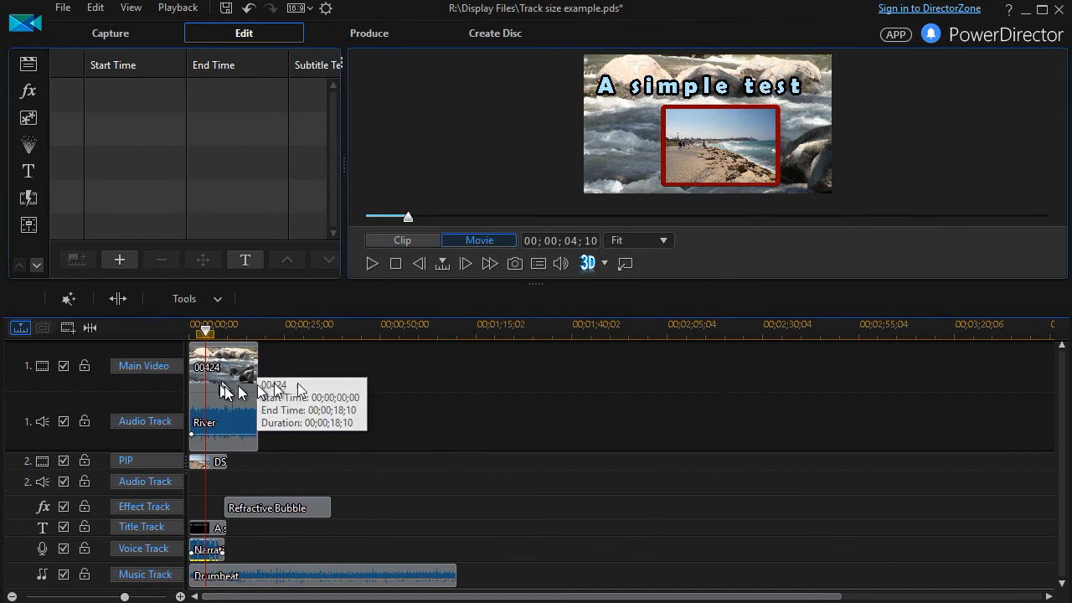
mouse_move(435, 365)
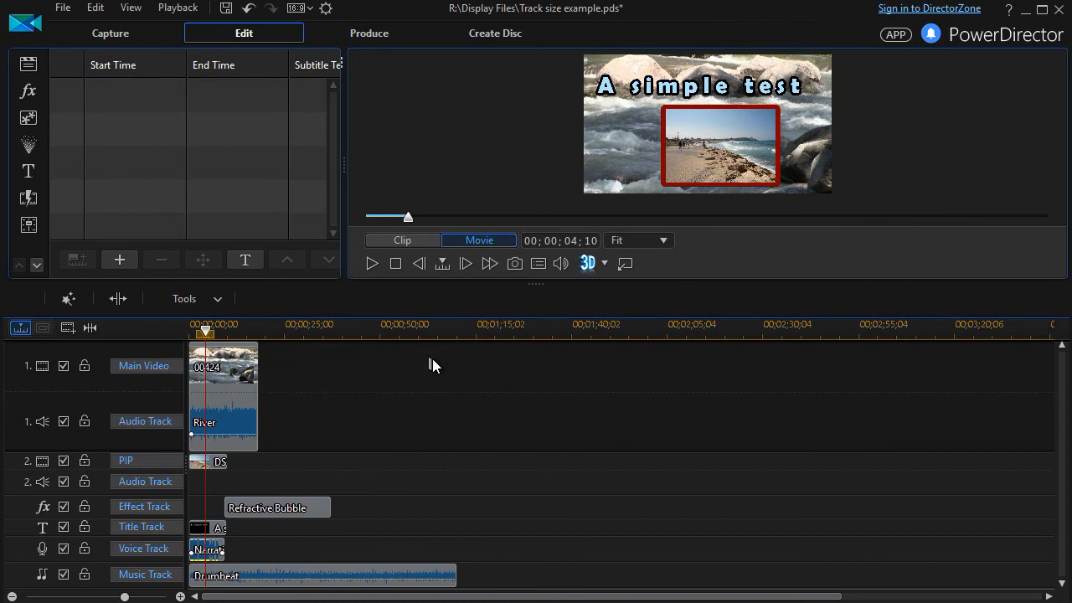